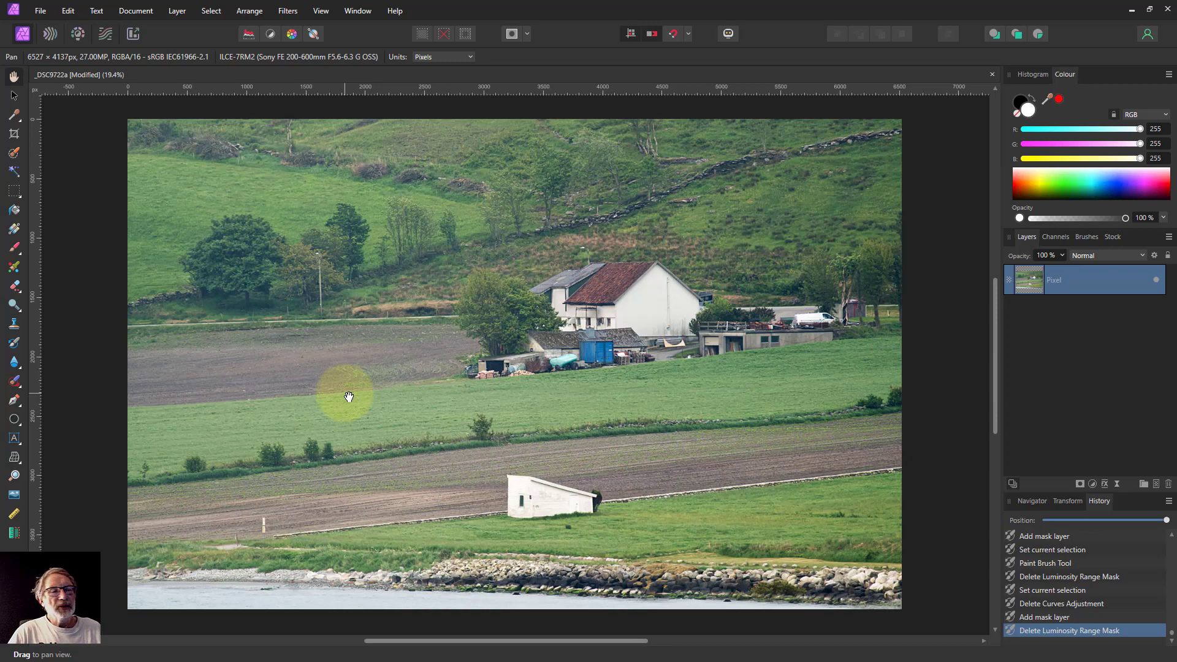
{"action": "mouse_move", "coordinate": [350, 415]}
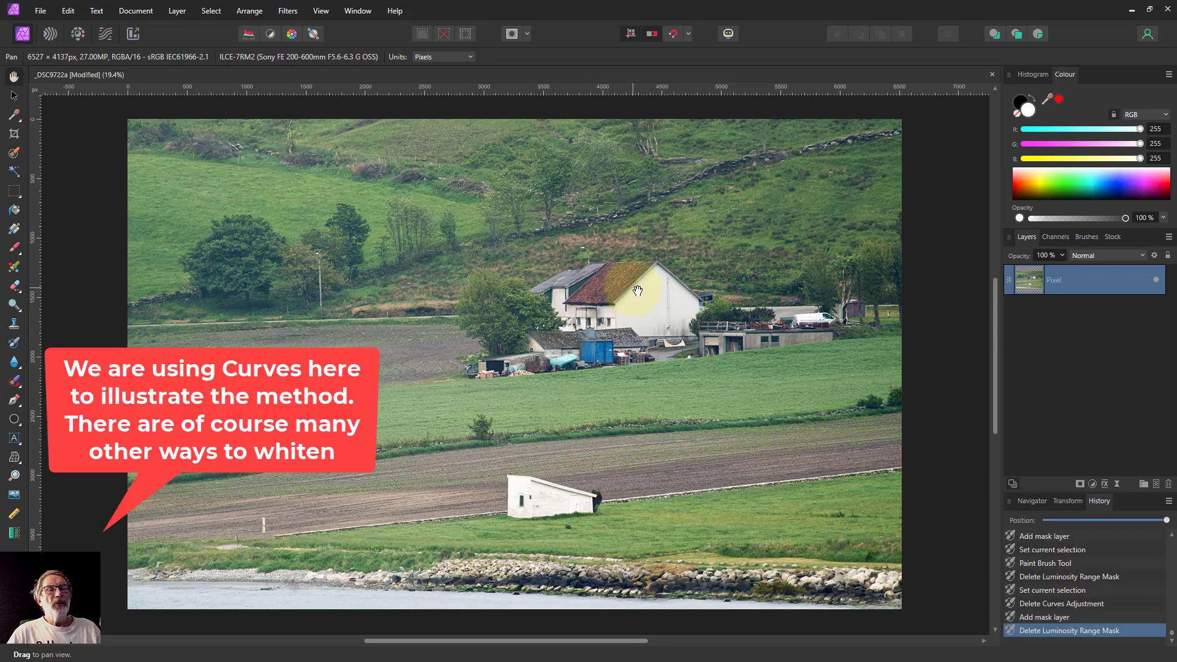
{"action": "mouse_move", "coordinate": [638, 283]}
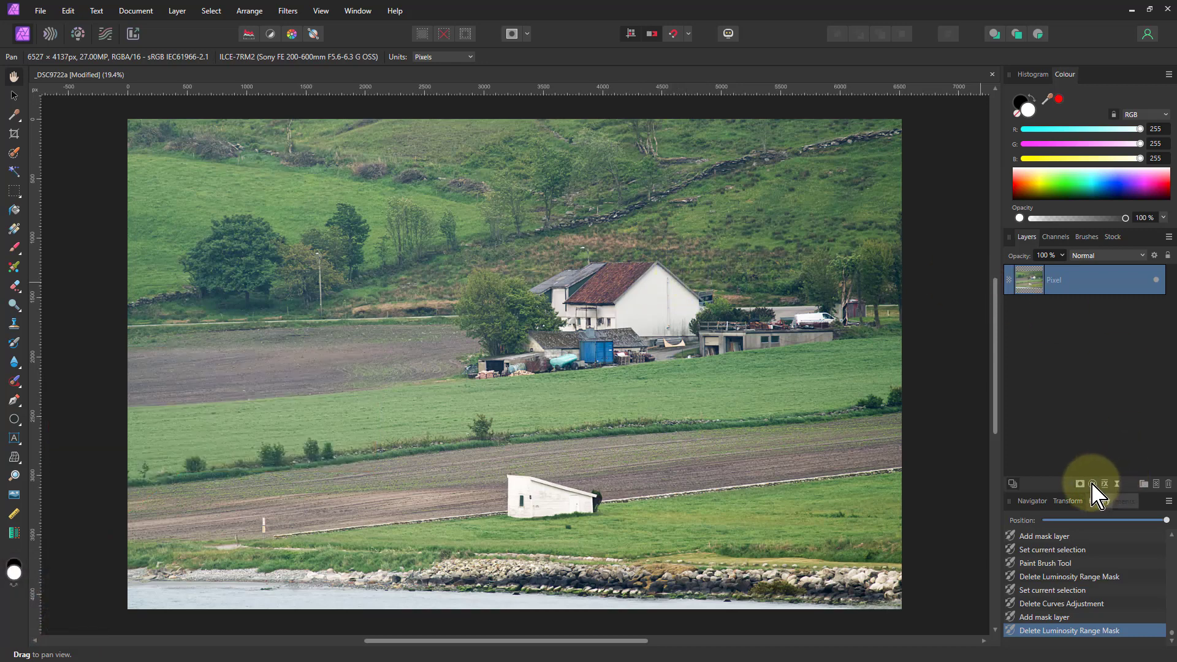
Step: Add a Curves adjustment layer above the countryside photo from the Adjustments list
{"action": "left_click", "coordinate": [1079, 483]}
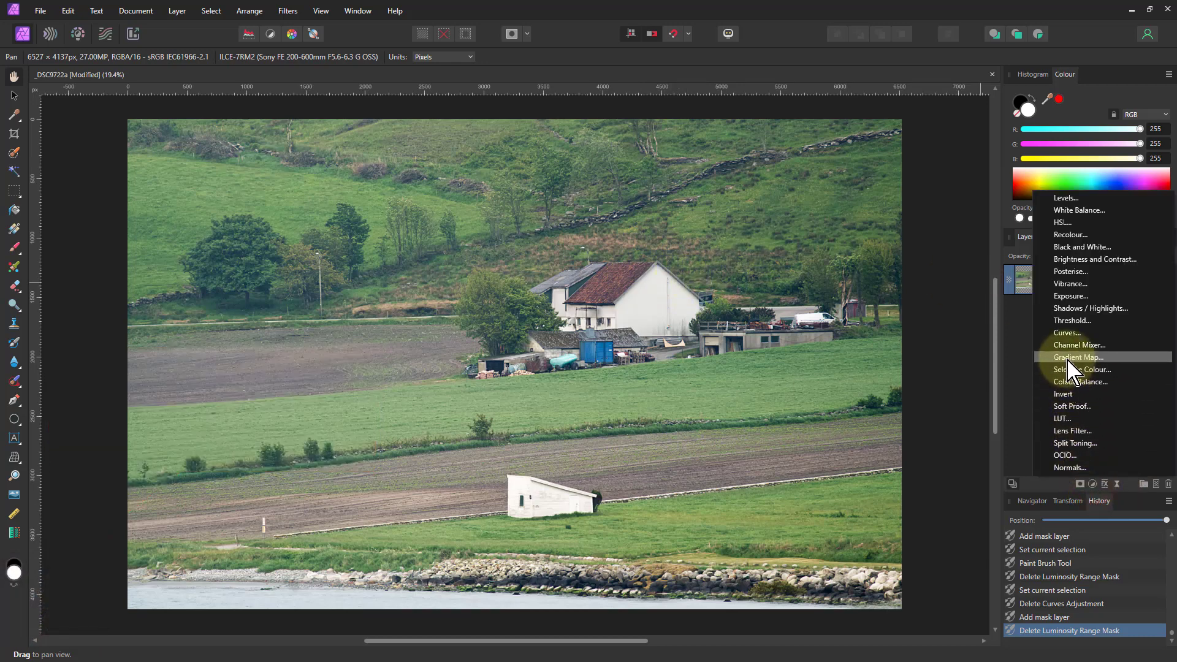
{"action": "left_click", "coordinate": [1067, 332]}
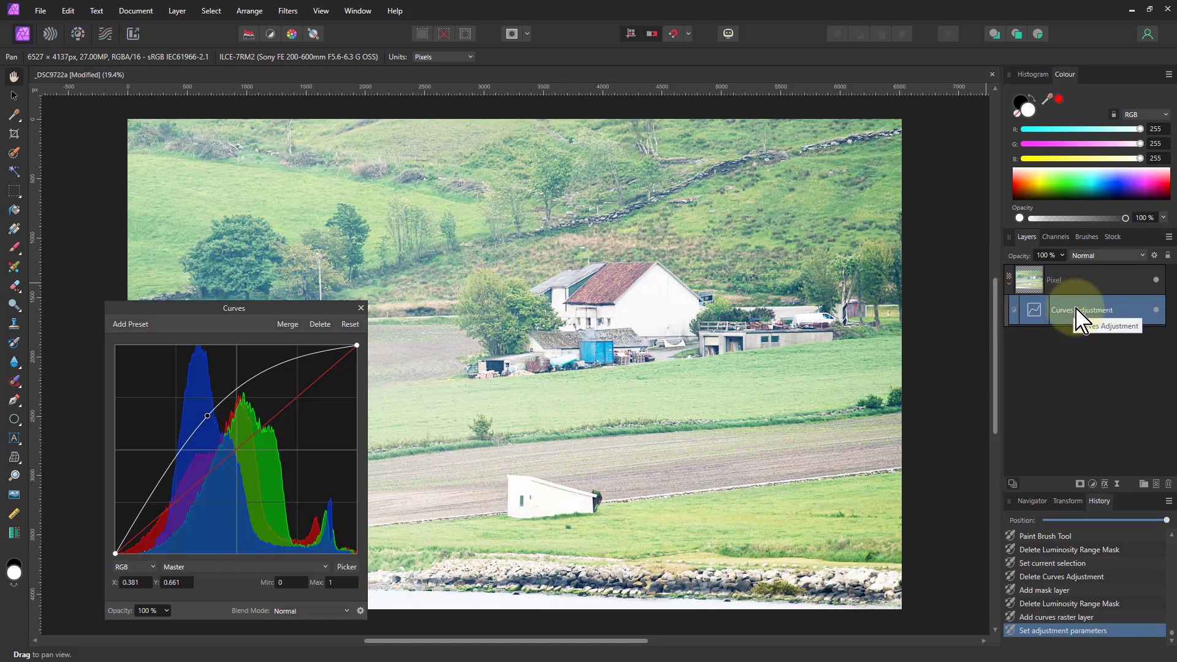
{"action": "mouse_move", "coordinate": [268, 364]}
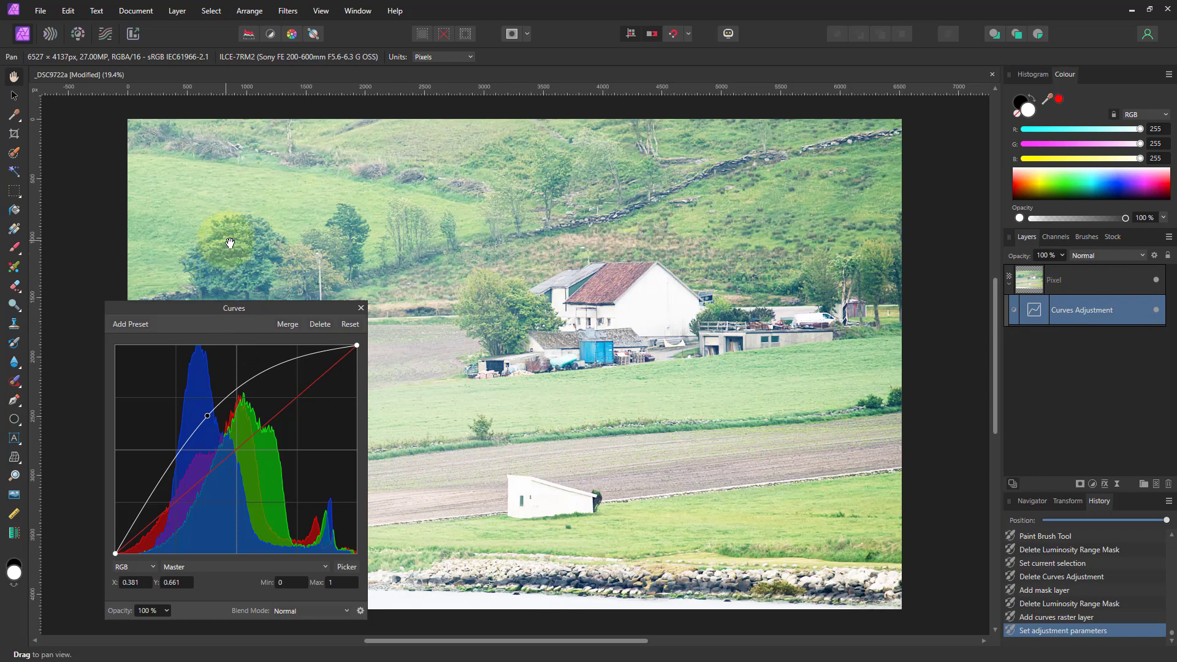
{"action": "mouse_move", "coordinate": [177, 11]}
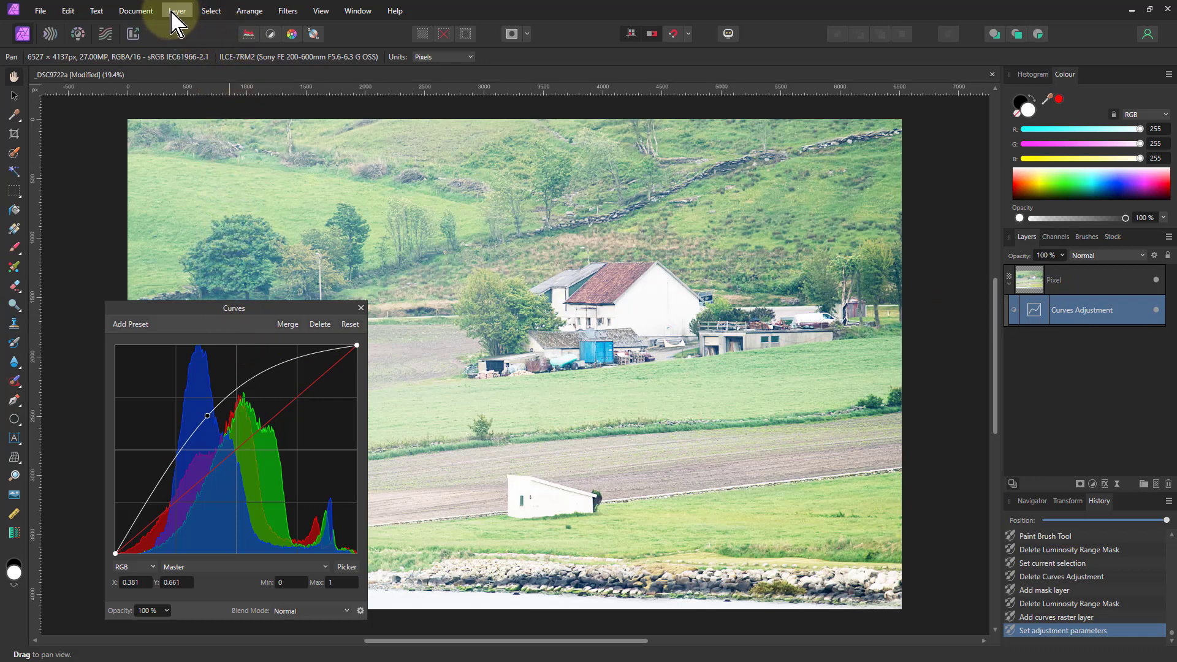
Step: Invert the Curves adjustment's mask via Layer > Invert and zoom toward the farmhouse
{"action": "left_click", "coordinate": [177, 11]}
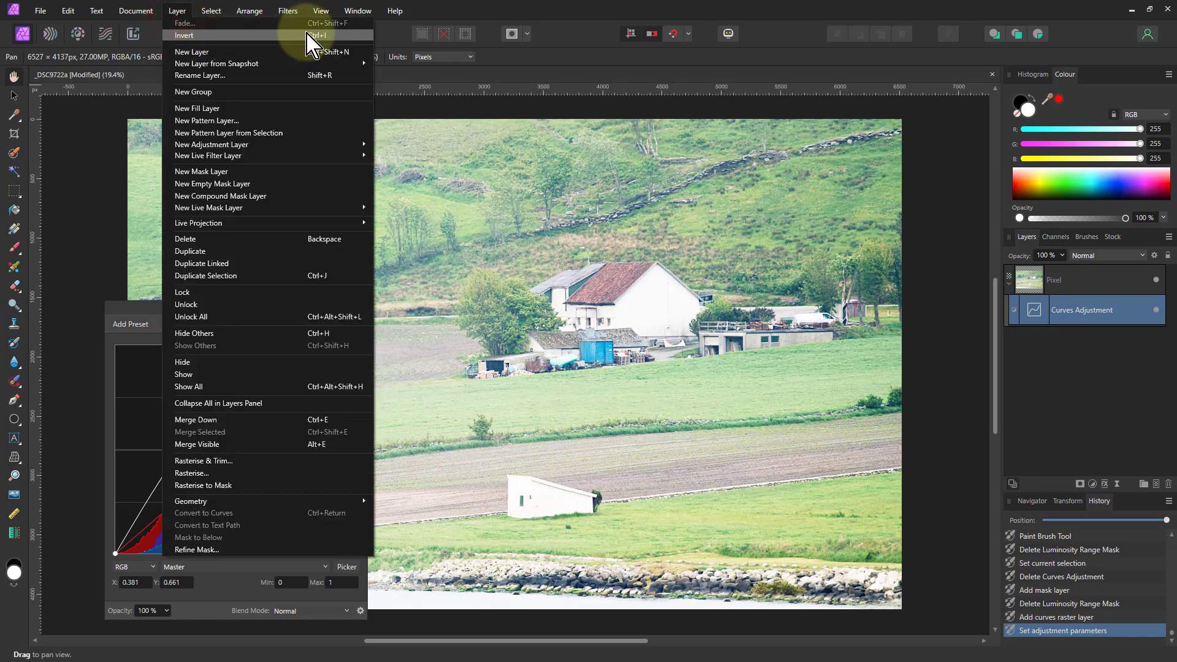
{"action": "left_click", "coordinate": [184, 36]}
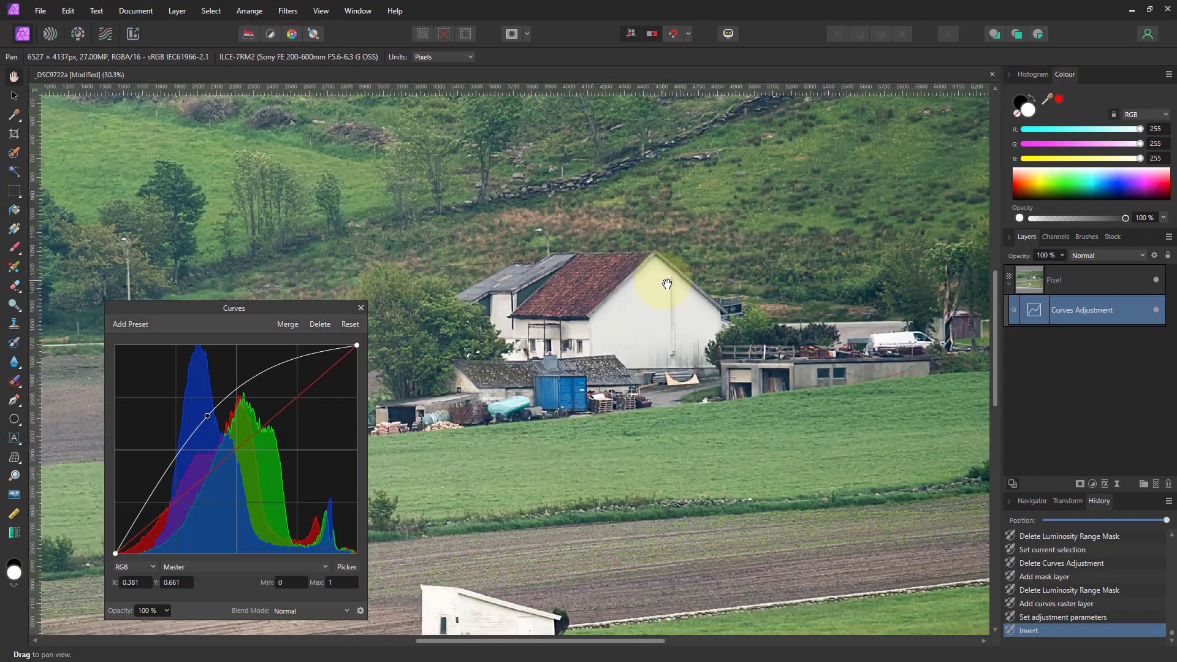
{"action": "scroll", "scroll_direction": "up", "scroll_amount": 3}
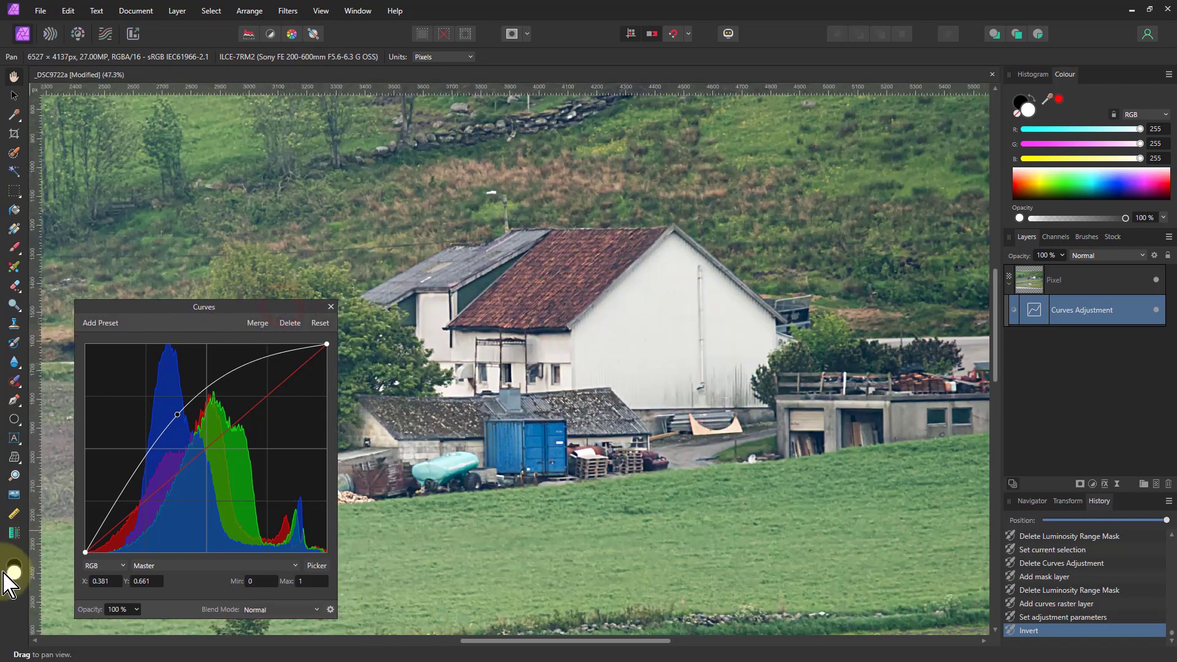
Step: Select the Paint Brush Tool to paint white onto the inverted Curves mask
{"action": "left_click", "coordinate": [14, 247]}
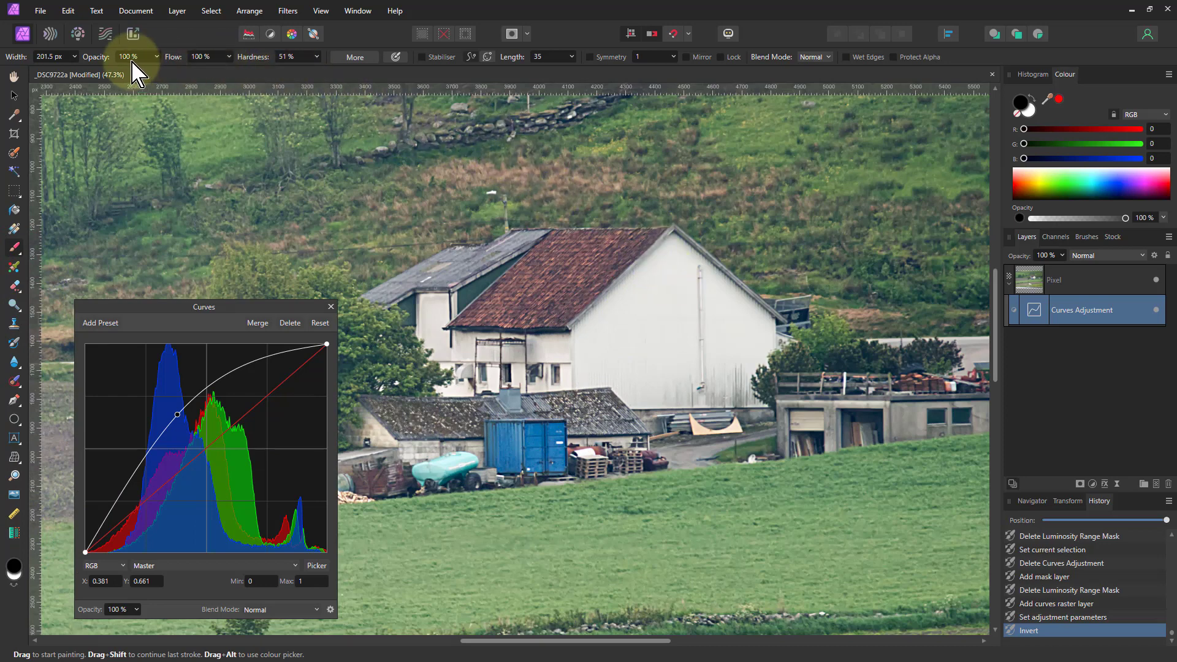
{"action": "mouse_move", "coordinate": [289, 68]}
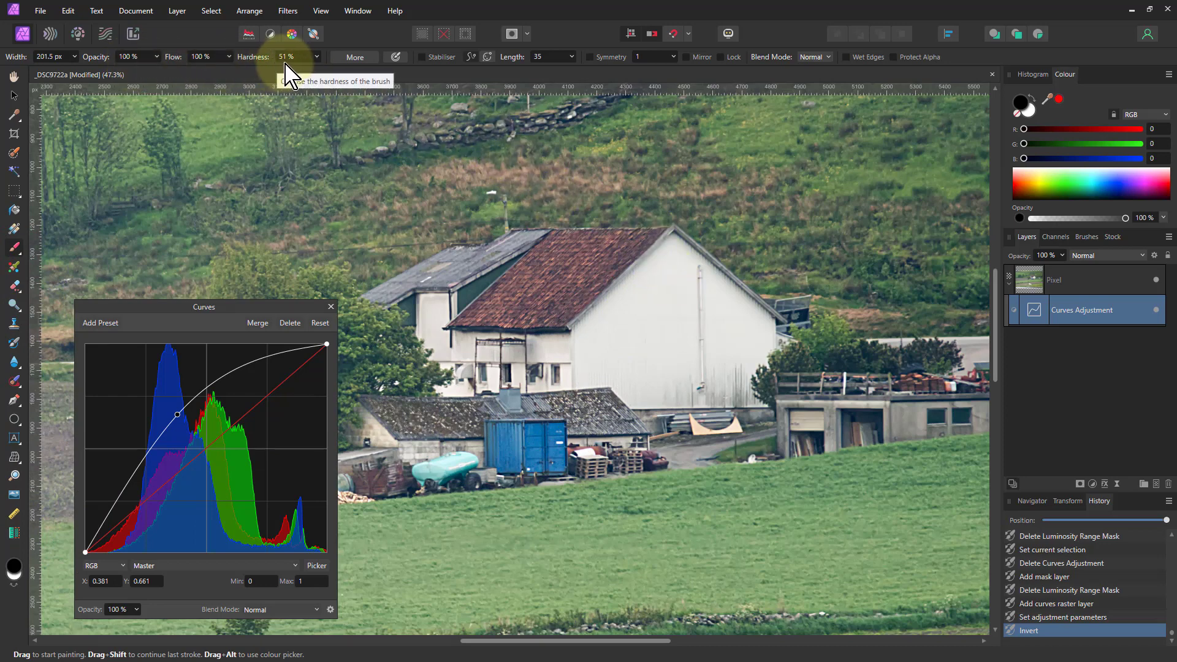
{"action": "mouse_move", "coordinate": [696, 321]}
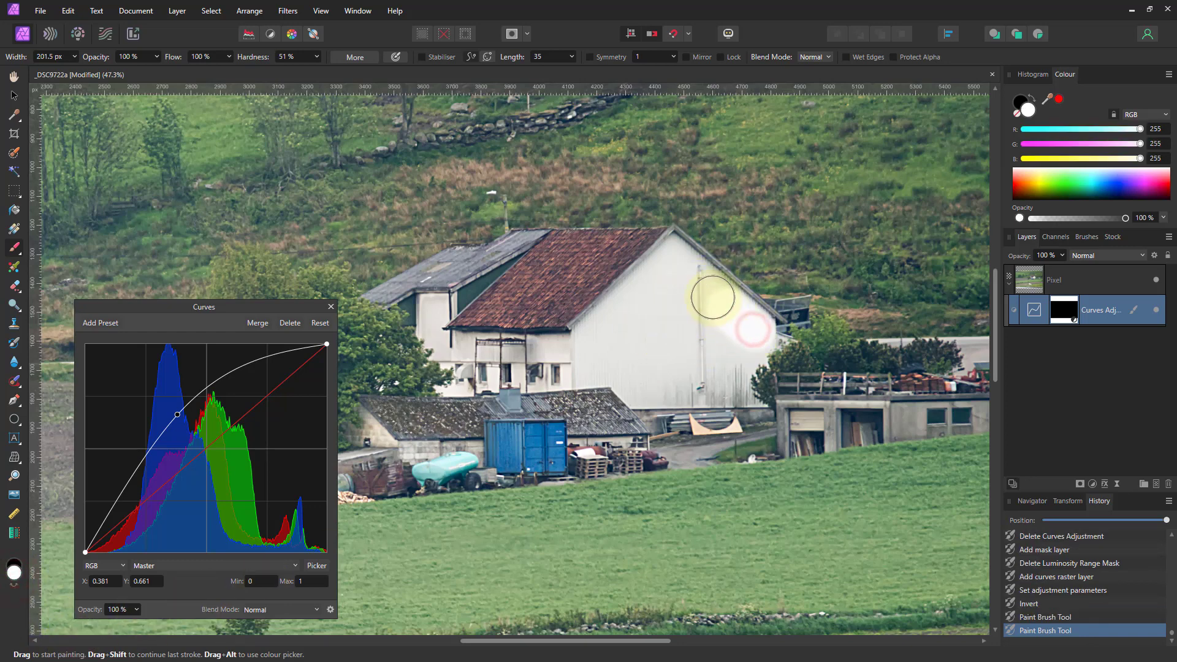
{"action": "mouse_move", "coordinate": [647, 287]}
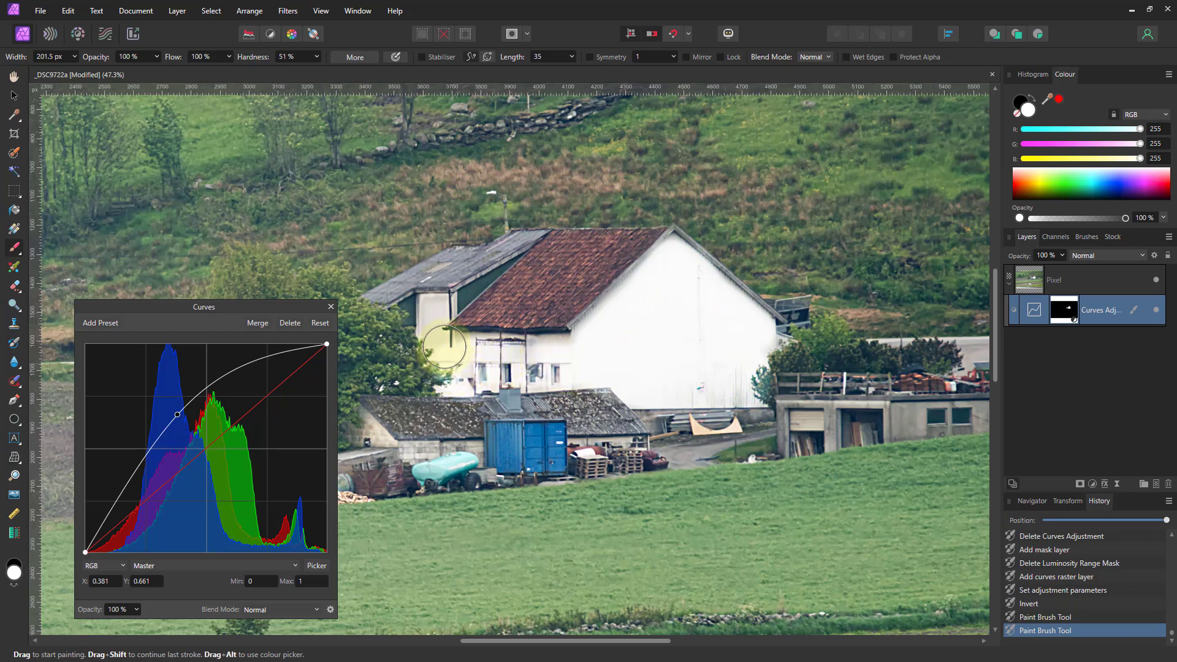
{"action": "mouse_move", "coordinate": [657, 364]}
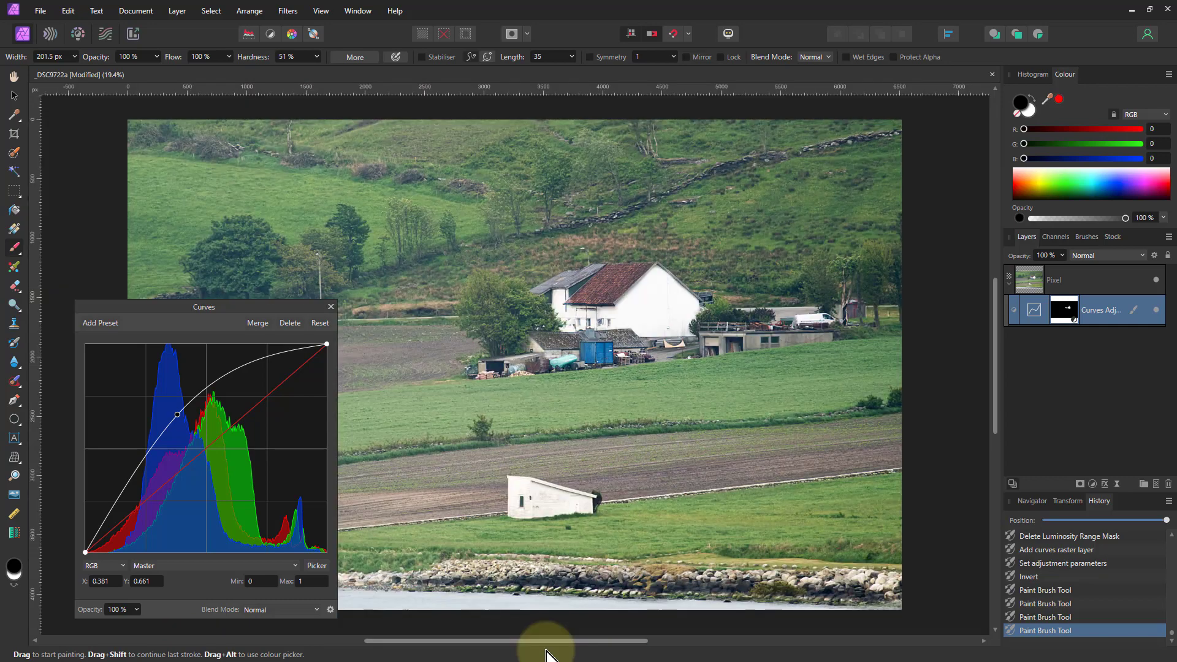
{"action": "mouse_move", "coordinate": [195, 421]}
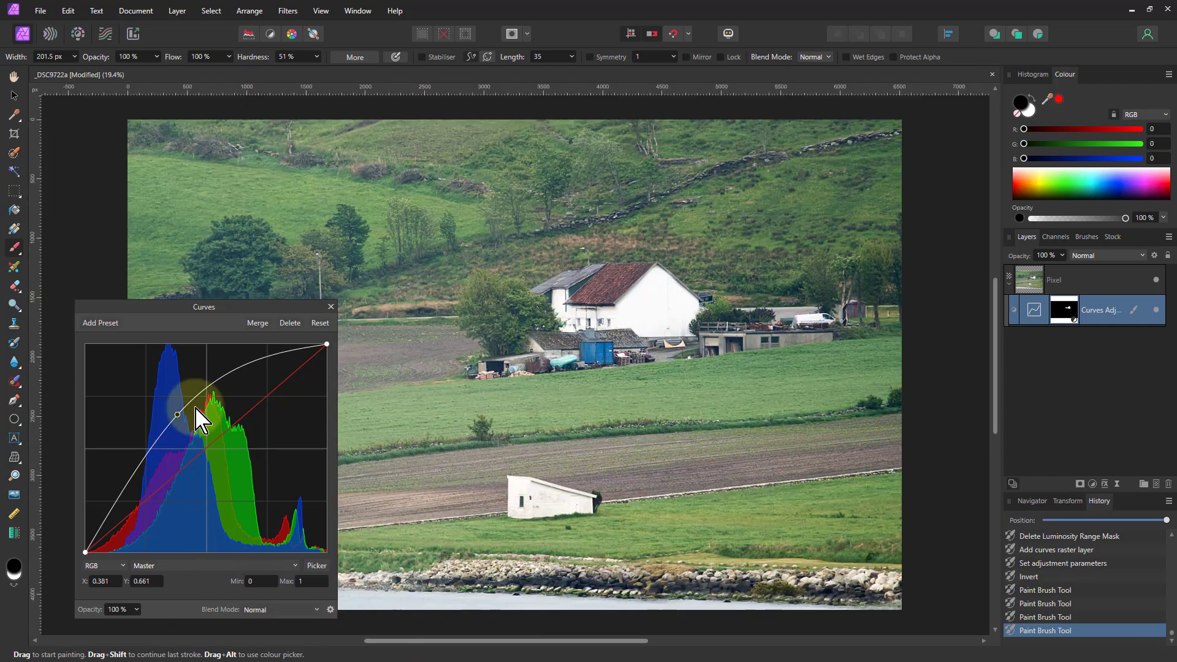
{"action": "mouse_move", "coordinate": [1167, 394]}
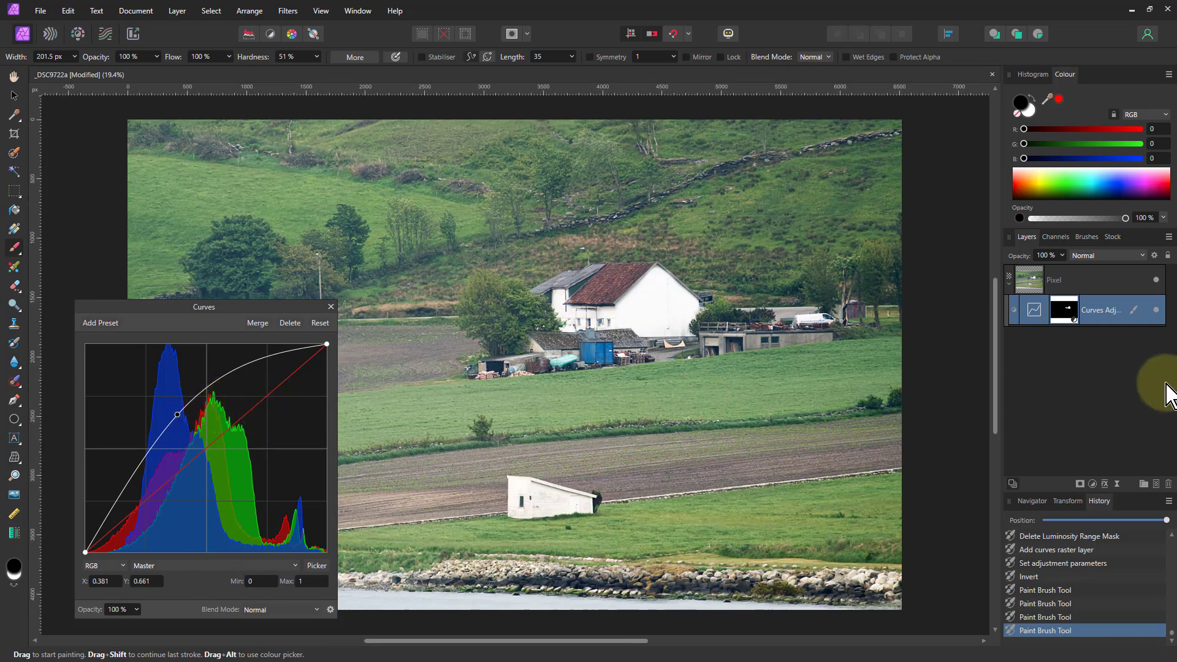
Step: Delete the painted Curves adjustment layer from the Layers panel context menu
{"action": "right_click", "coordinate": [1034, 309]}
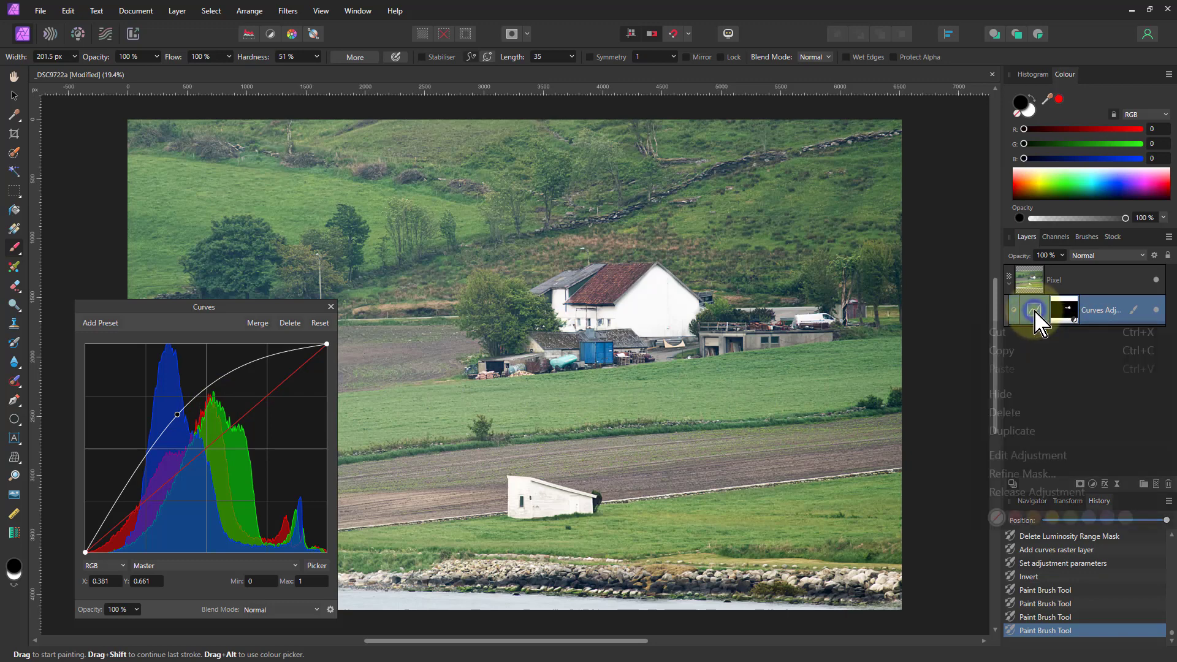
{"action": "mouse_move", "coordinate": [1015, 412]}
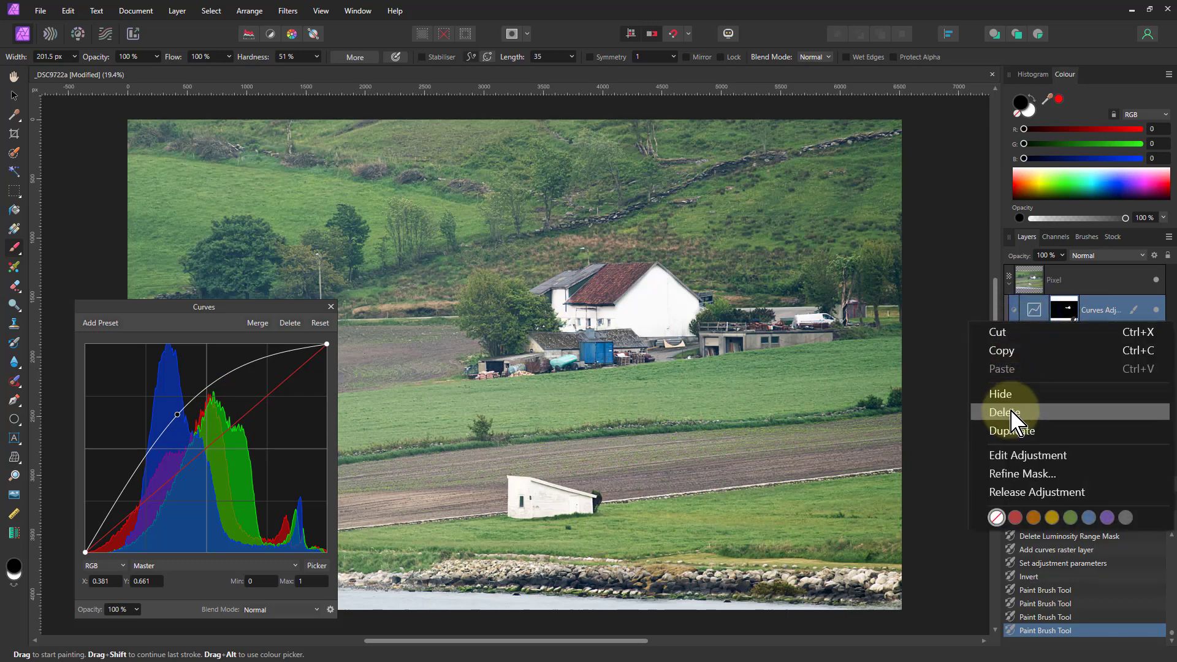
{"action": "mouse_move", "coordinate": [1061, 330]}
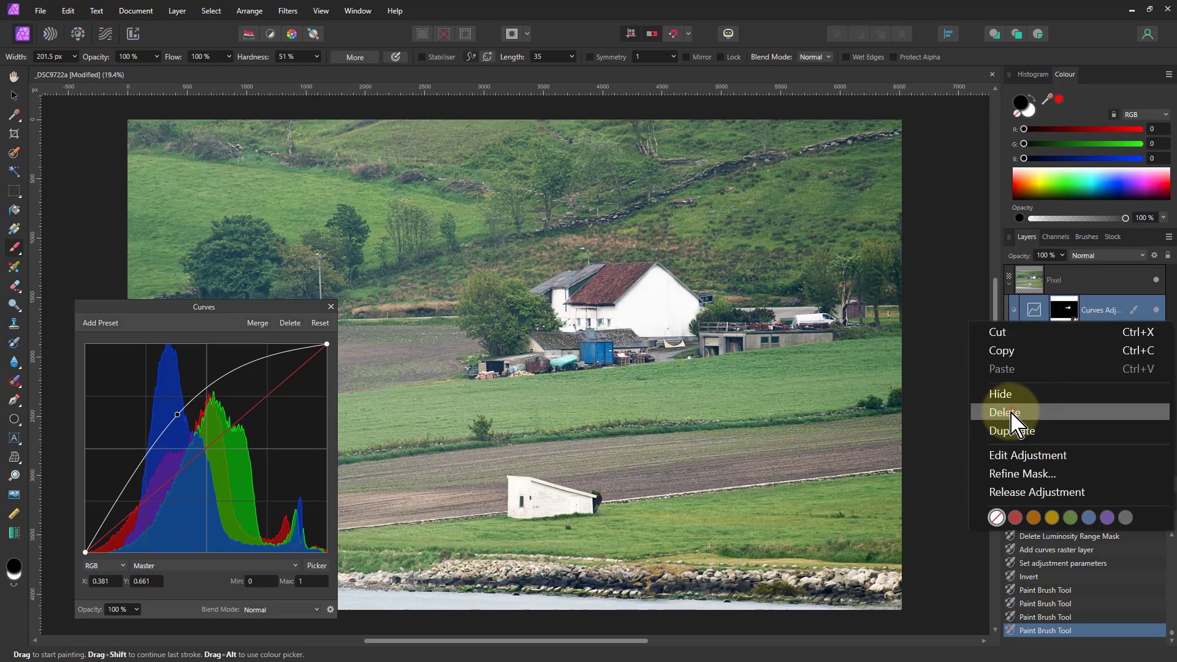
{"action": "left_click", "coordinate": [1007, 412]}
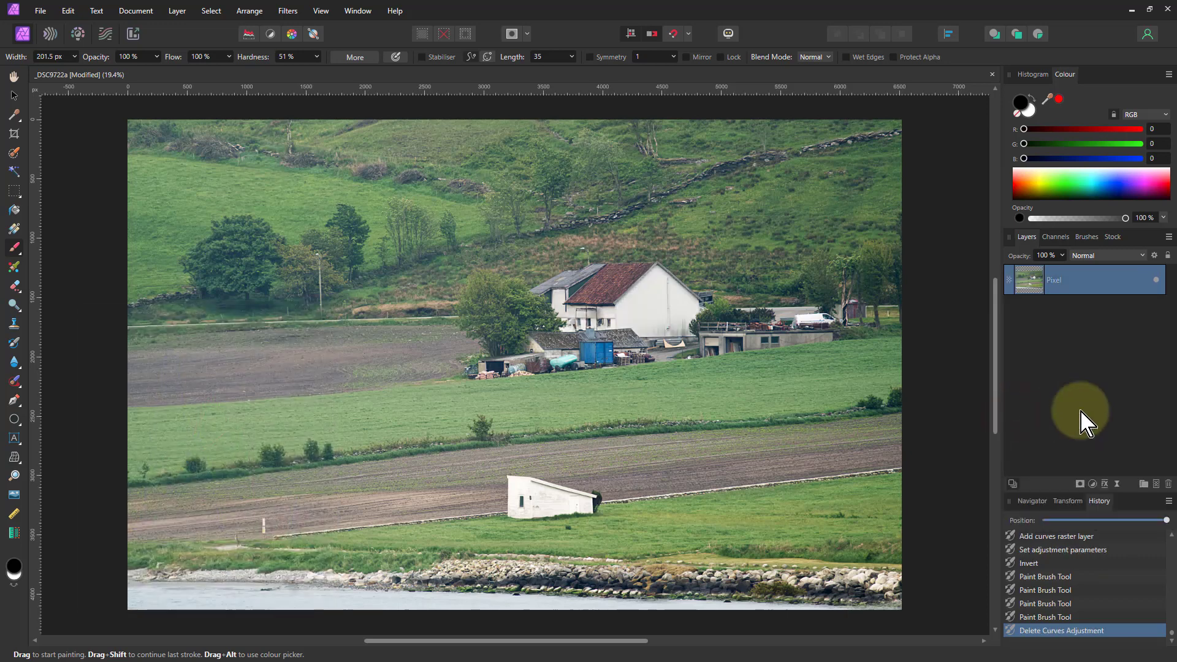
Step: Add a fresh Curves adjustment layer from the Adjustments list
{"action": "left_click", "coordinate": [1080, 484]}
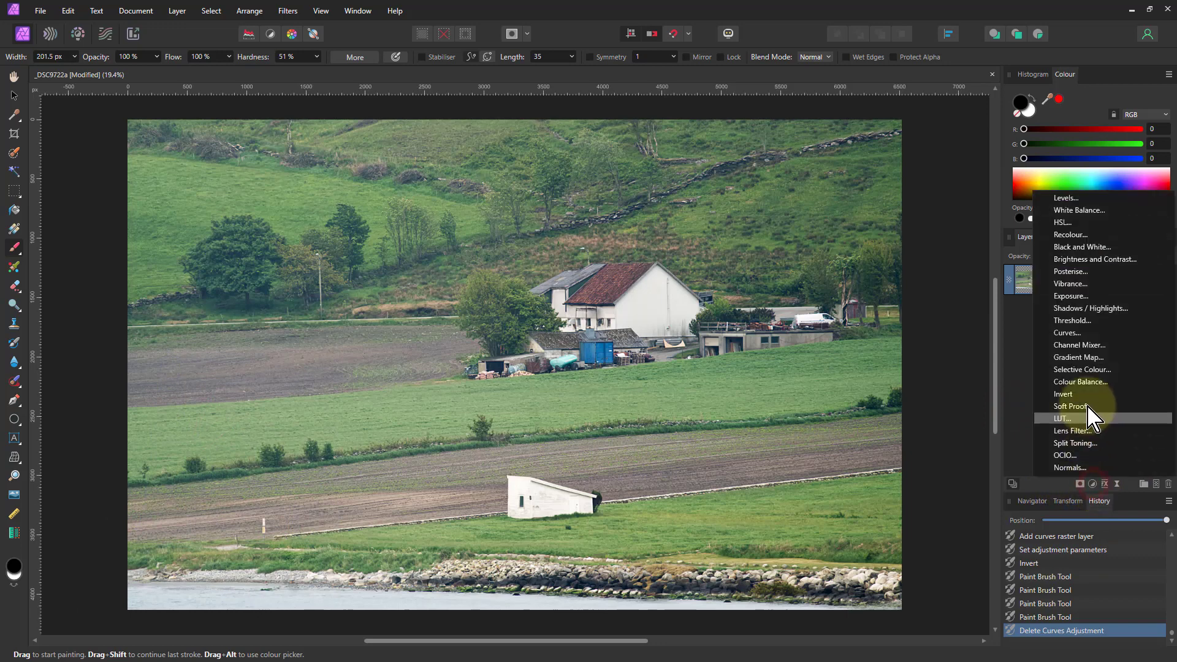
{"action": "left_click", "coordinate": [1066, 333]}
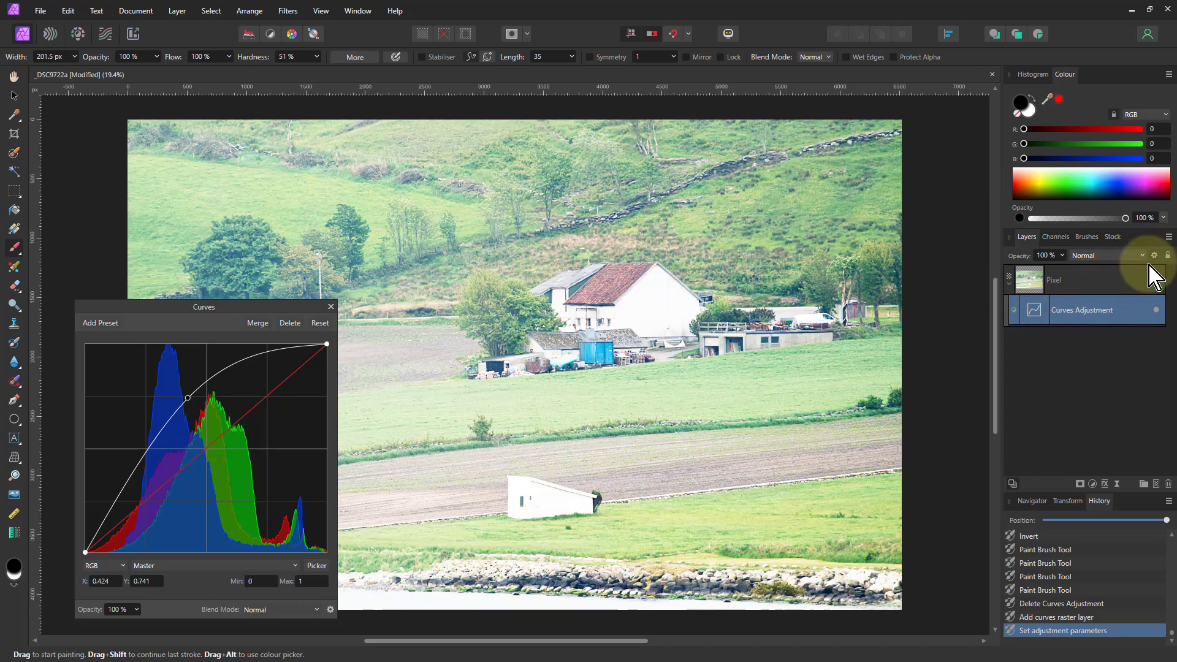
Step: Bring up the Blend Options for the Curves adjustment layer
{"action": "left_click", "coordinate": [1155, 255]}
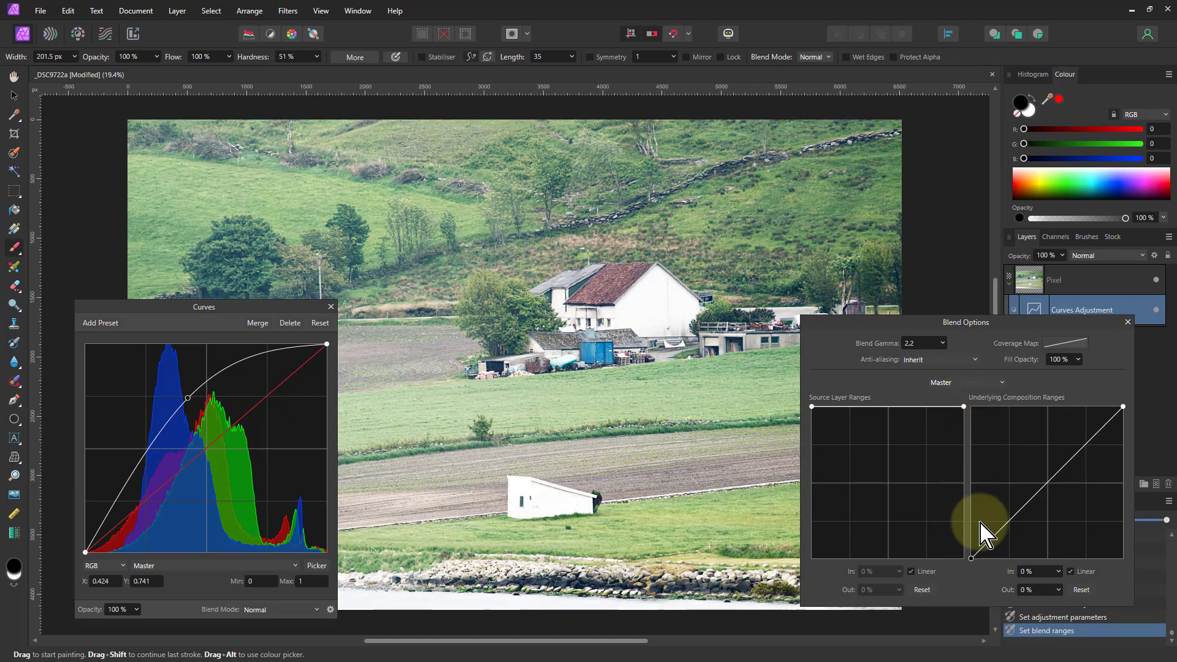
{"action": "mouse_move", "coordinate": [1018, 573]}
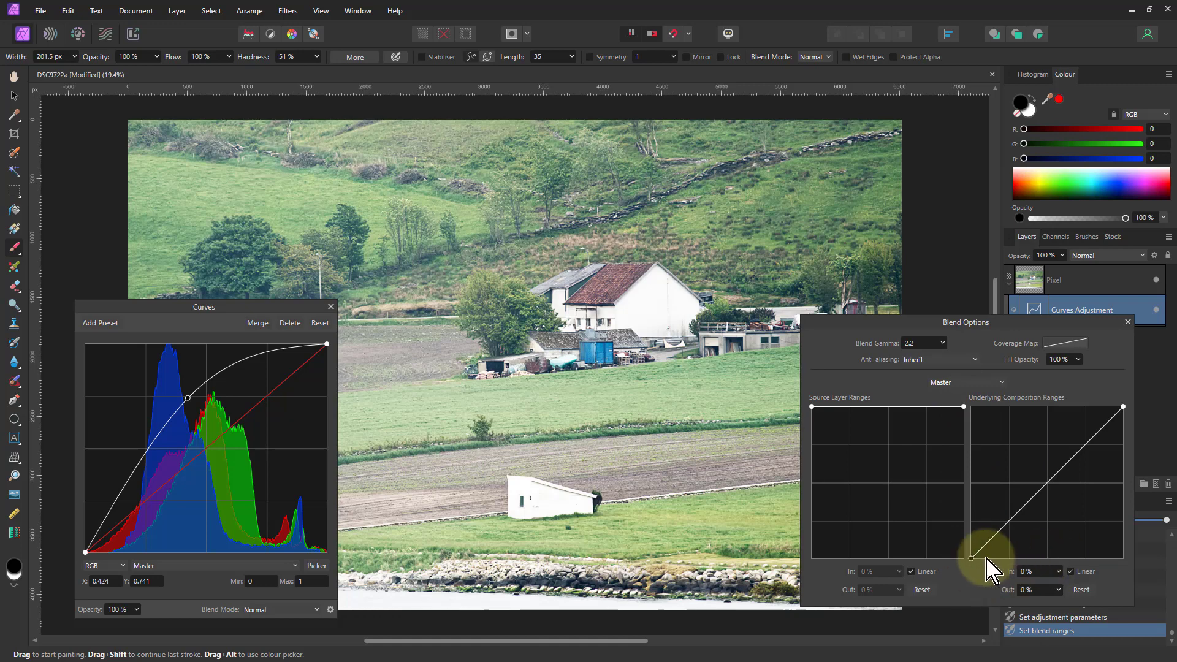
{"action": "mouse_move", "coordinate": [1122, 570]}
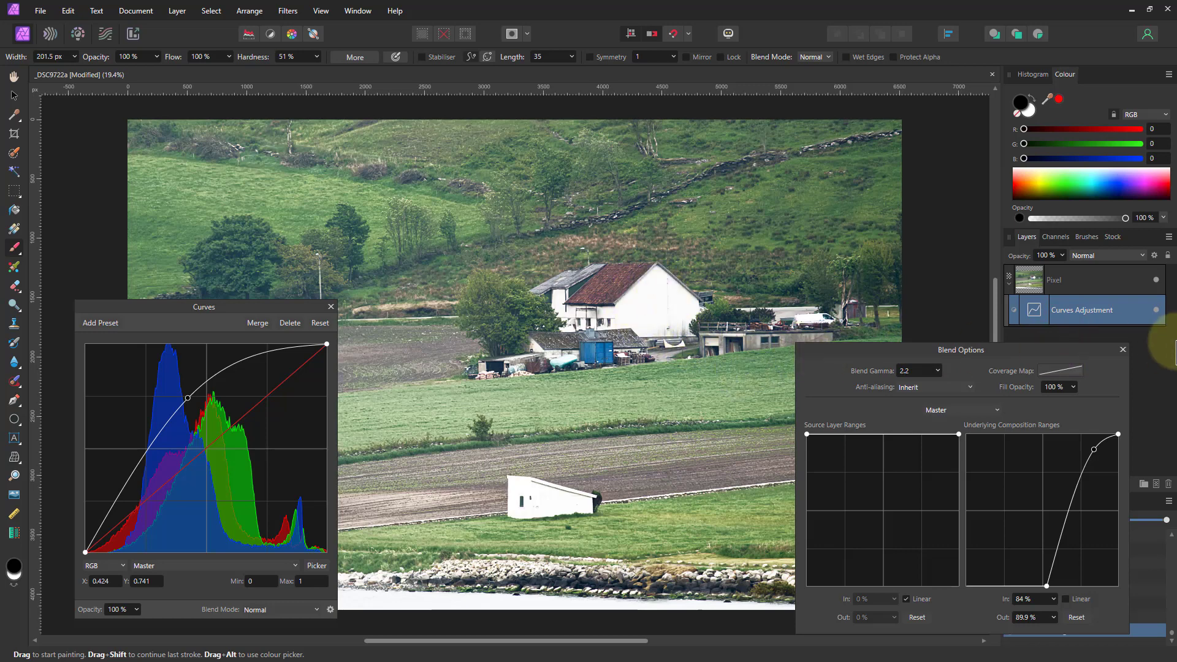
{"action": "mouse_move", "coordinate": [1159, 319]}
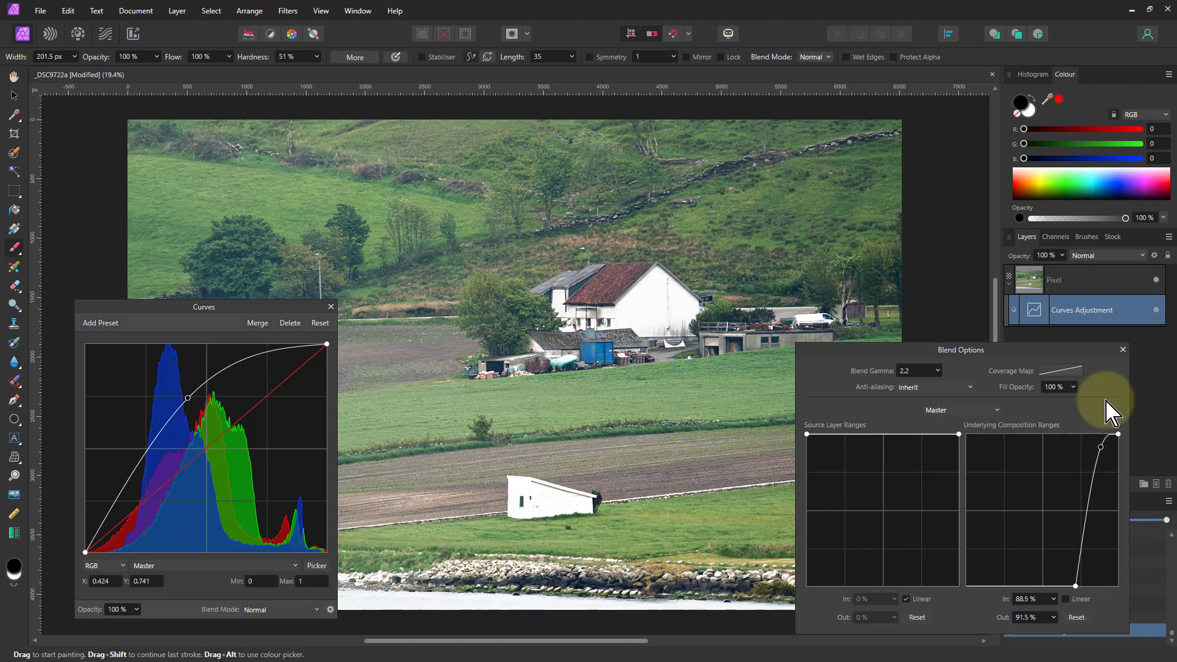
{"action": "mouse_move", "coordinate": [1160, 317]}
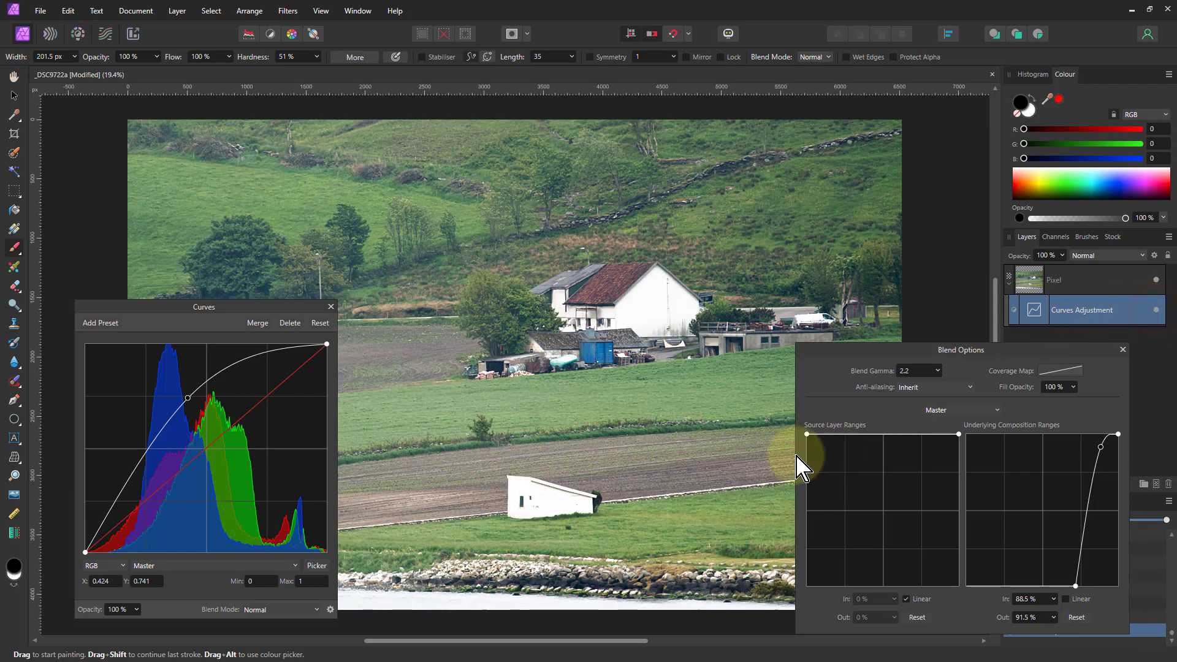
{"action": "mouse_move", "coordinate": [544, 334]}
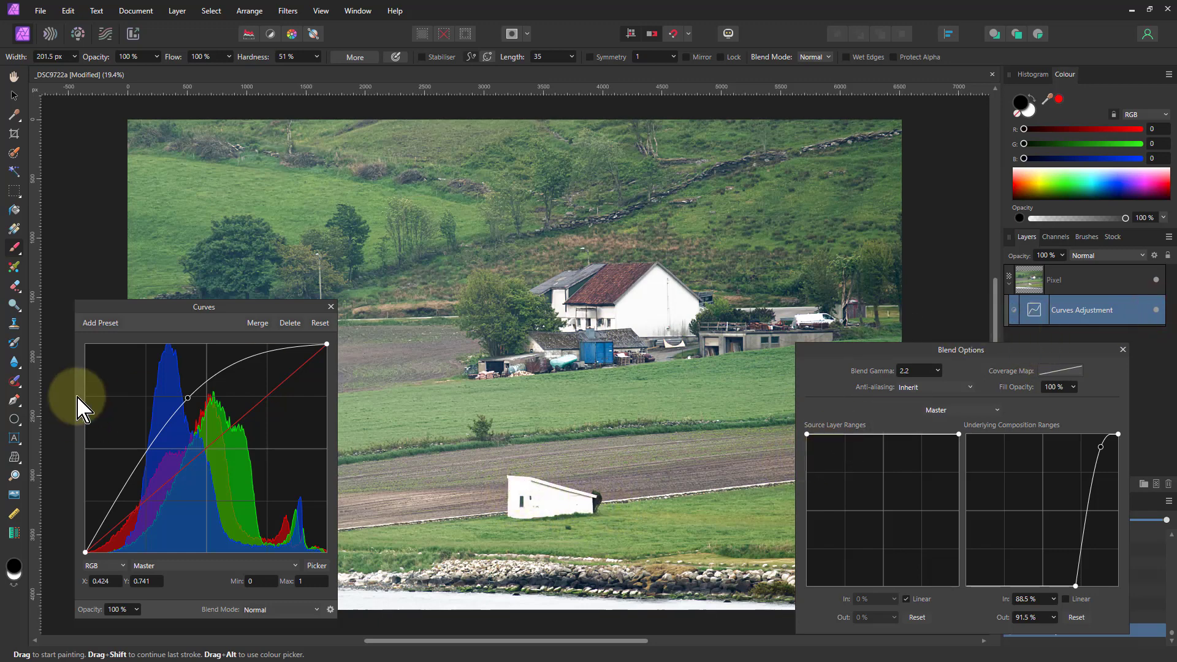
{"action": "mouse_move", "coordinate": [477, 554]}
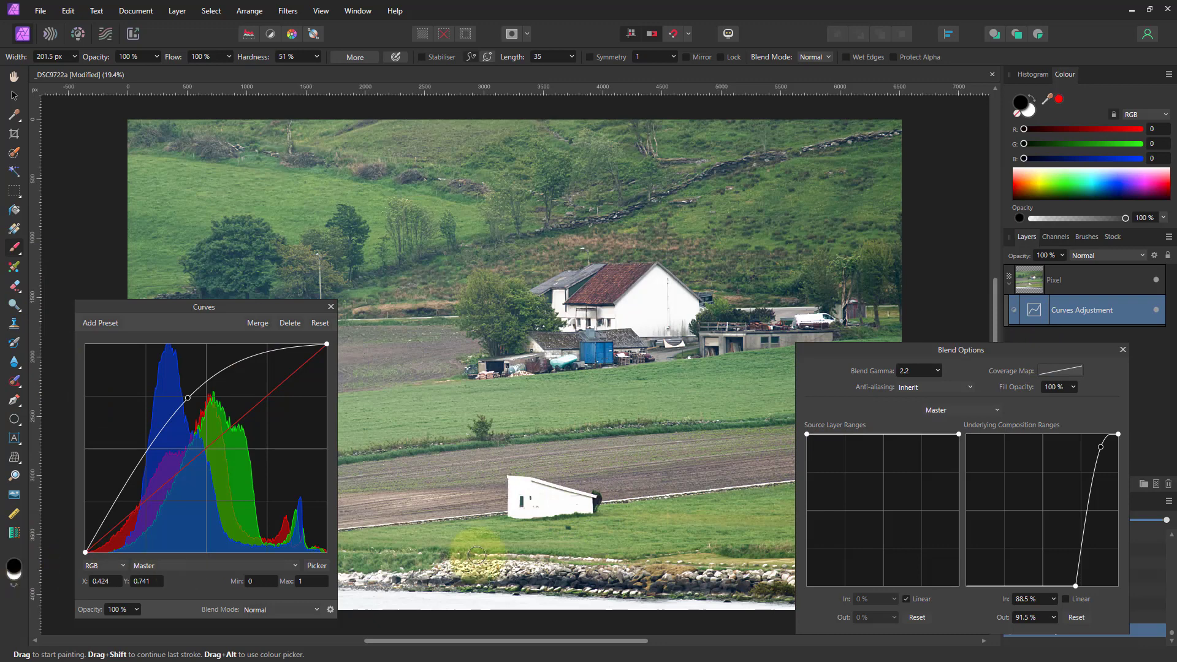
{"action": "mouse_move", "coordinate": [570, 539]}
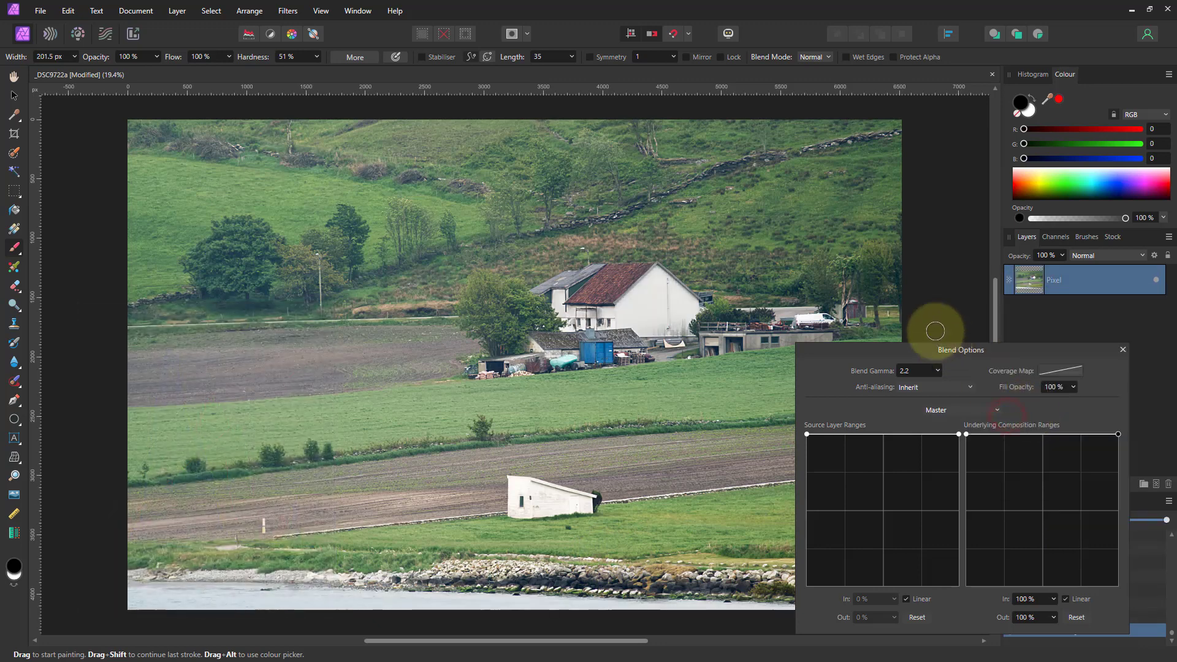
Step: Dismiss Blend Options and add another Curves adjustment layer to the photo
{"action": "left_click", "coordinate": [1122, 349]}
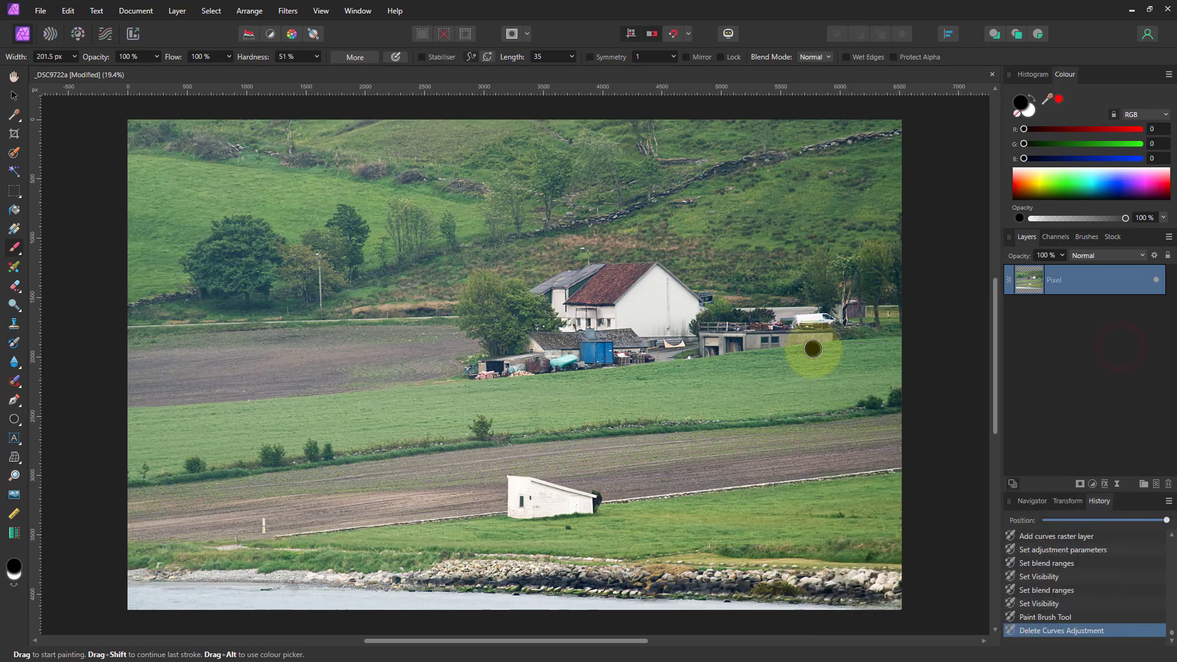
{"action": "mouse_move", "coordinate": [979, 338]}
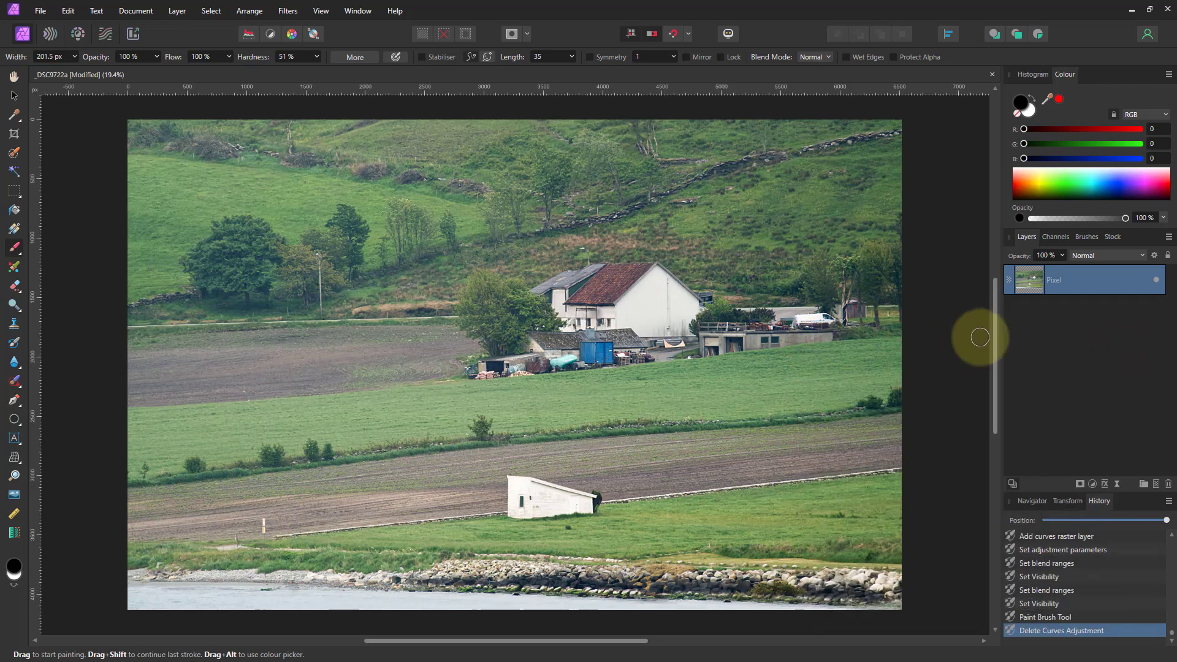
{"action": "left_click", "coordinate": [1080, 486]}
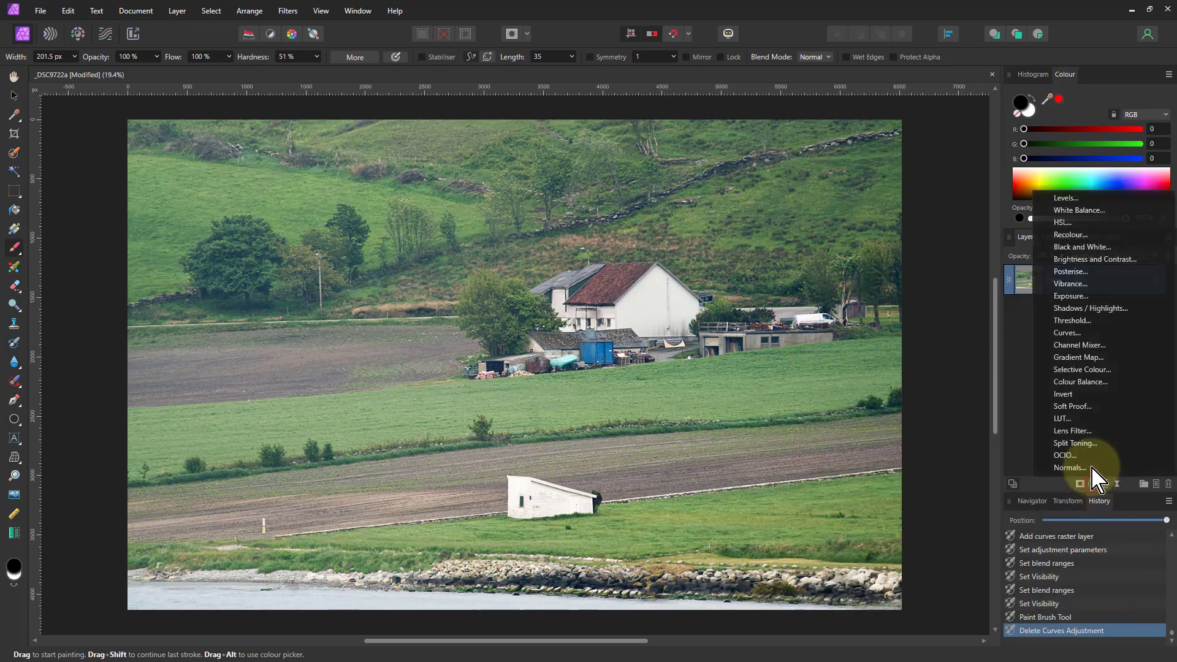
{"action": "left_click", "coordinate": [1067, 332]}
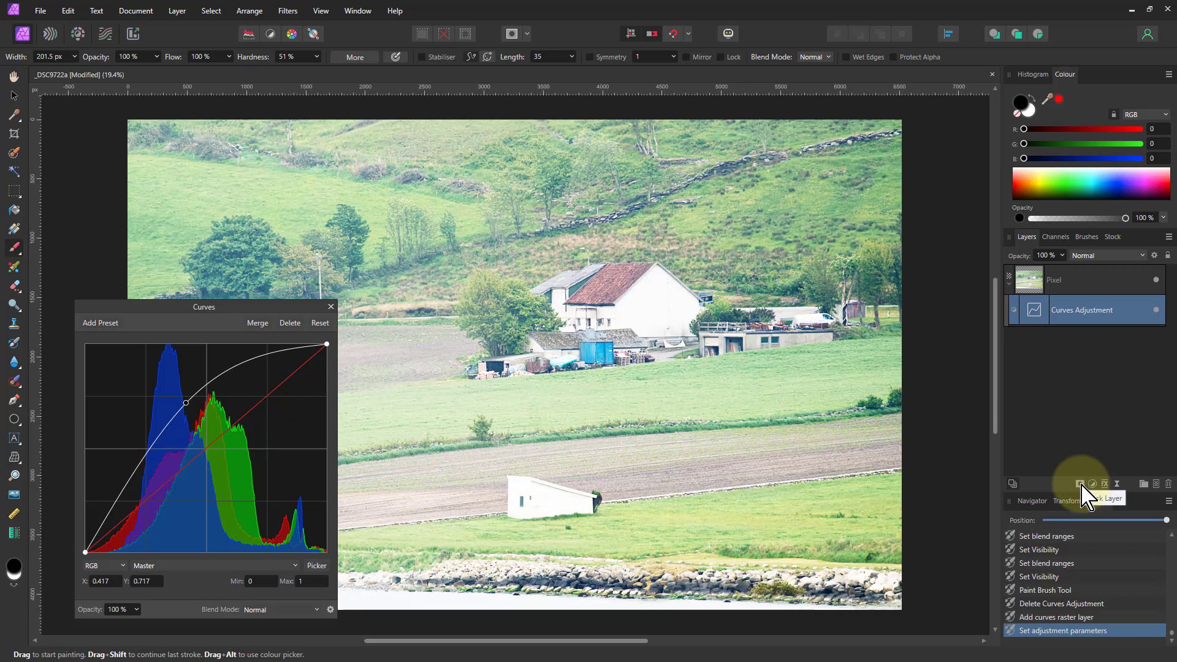
{"action": "left_click", "coordinate": [1080, 485]}
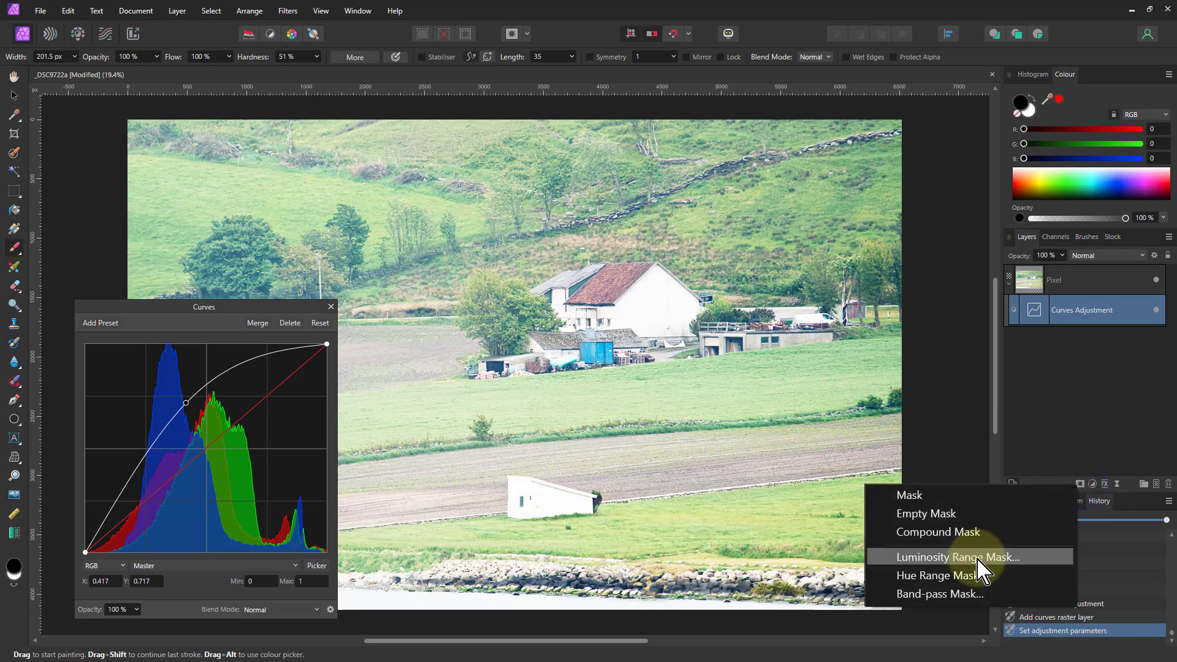
Step: Add a Luminosity Range Mask and nest it into the Curves adjustment's mask slot
{"action": "left_click", "coordinate": [955, 557]}
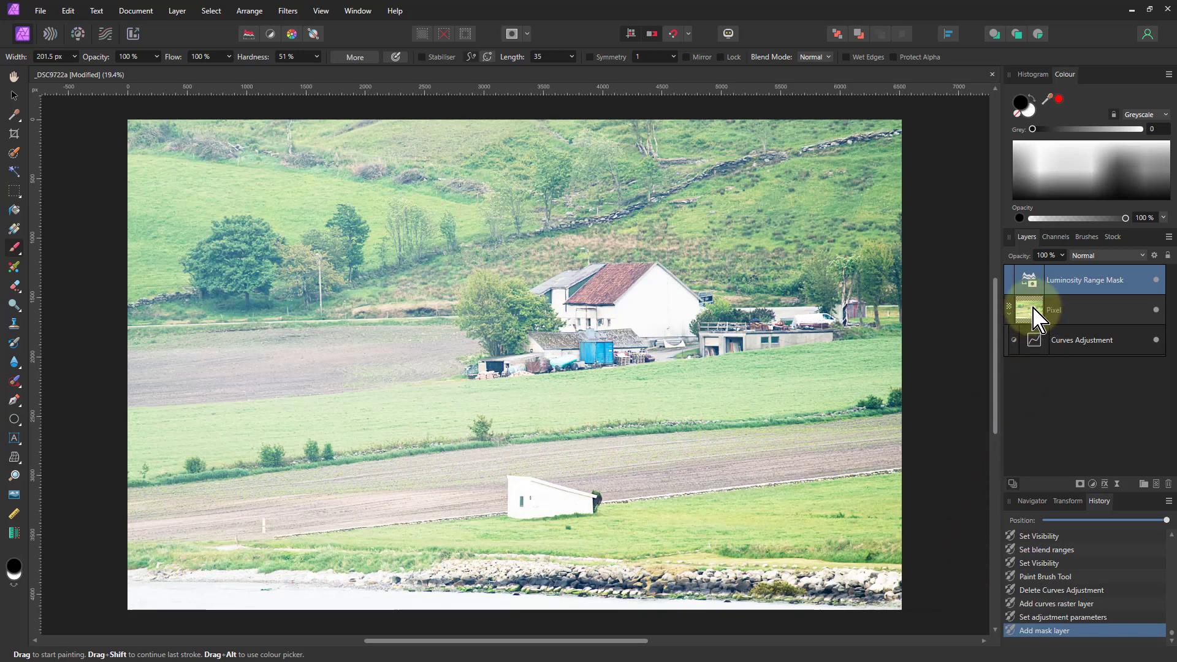
{"action": "left_click", "coordinate": [1083, 339]}
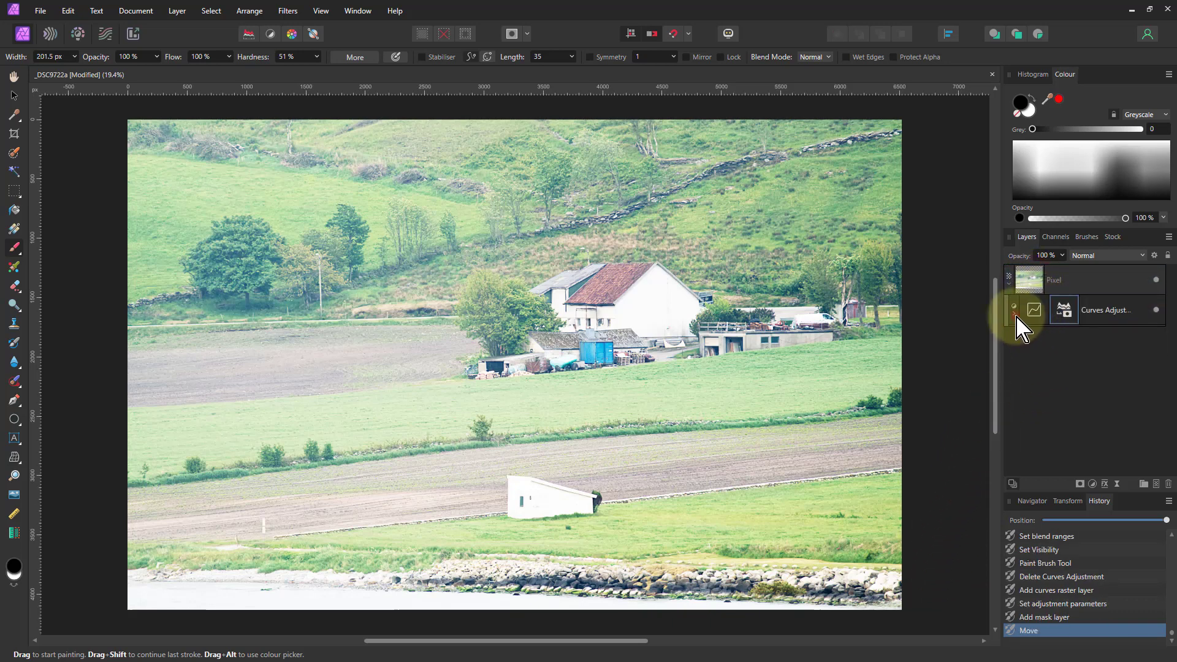
{"action": "left_click", "coordinate": [1013, 309]}
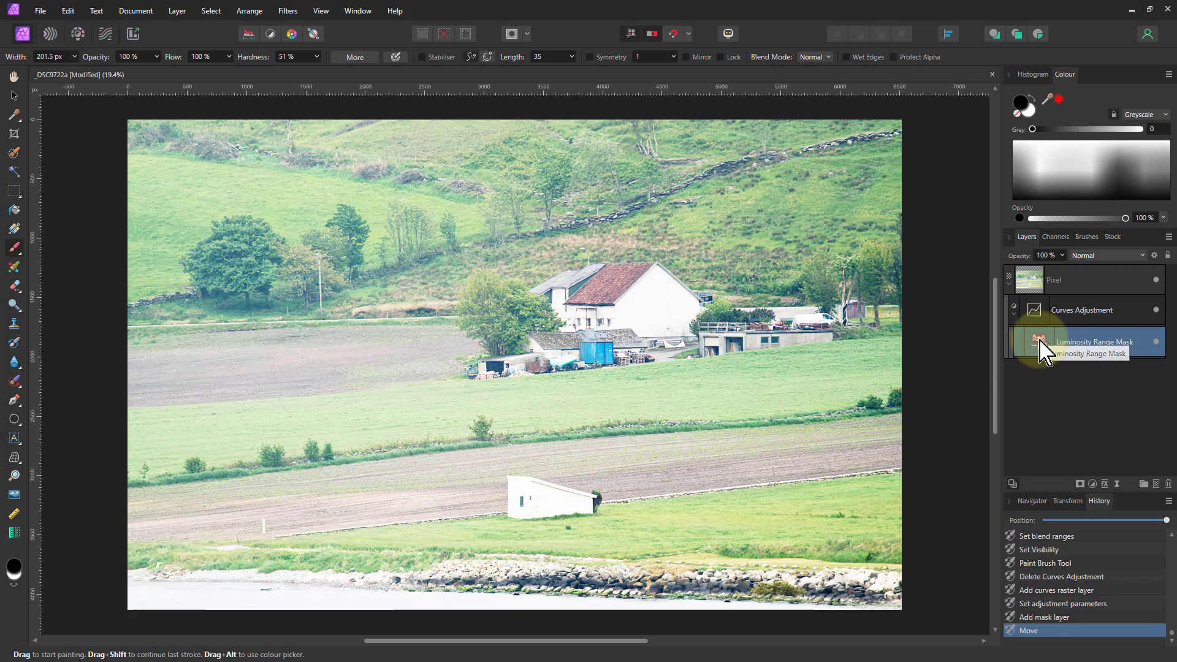
Step: Edit the Luminosity Range Mask settings with black-and-white Preview enabled
{"action": "double_click", "coordinate": [1035, 342]}
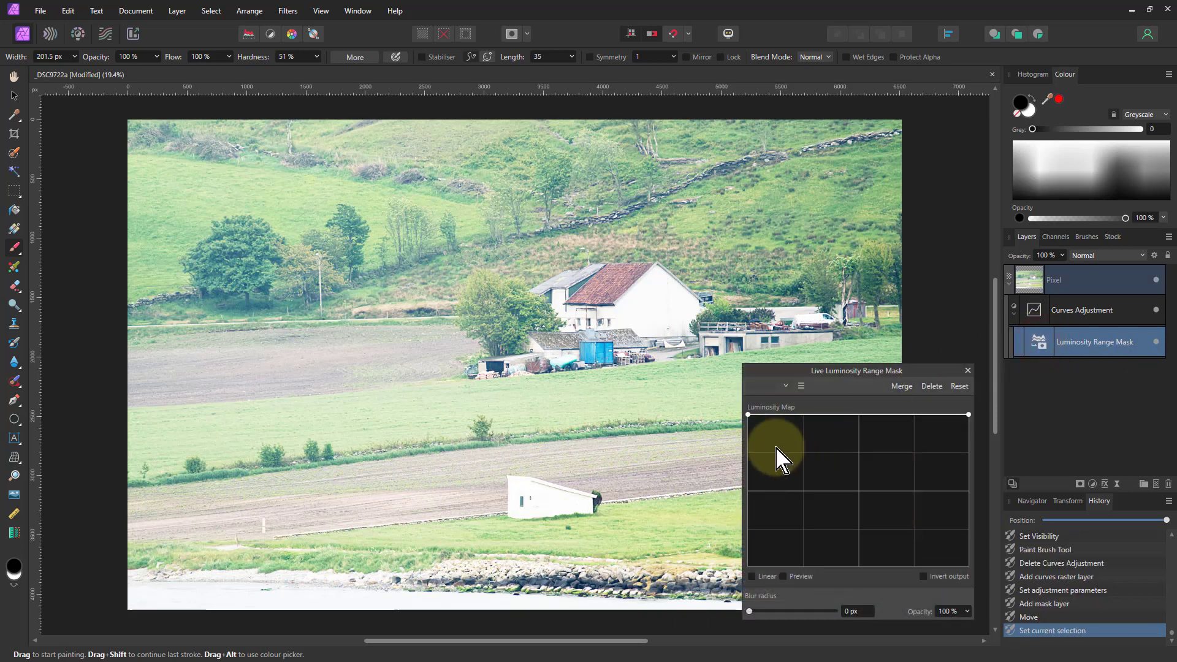
{"action": "mouse_move", "coordinate": [912, 561]}
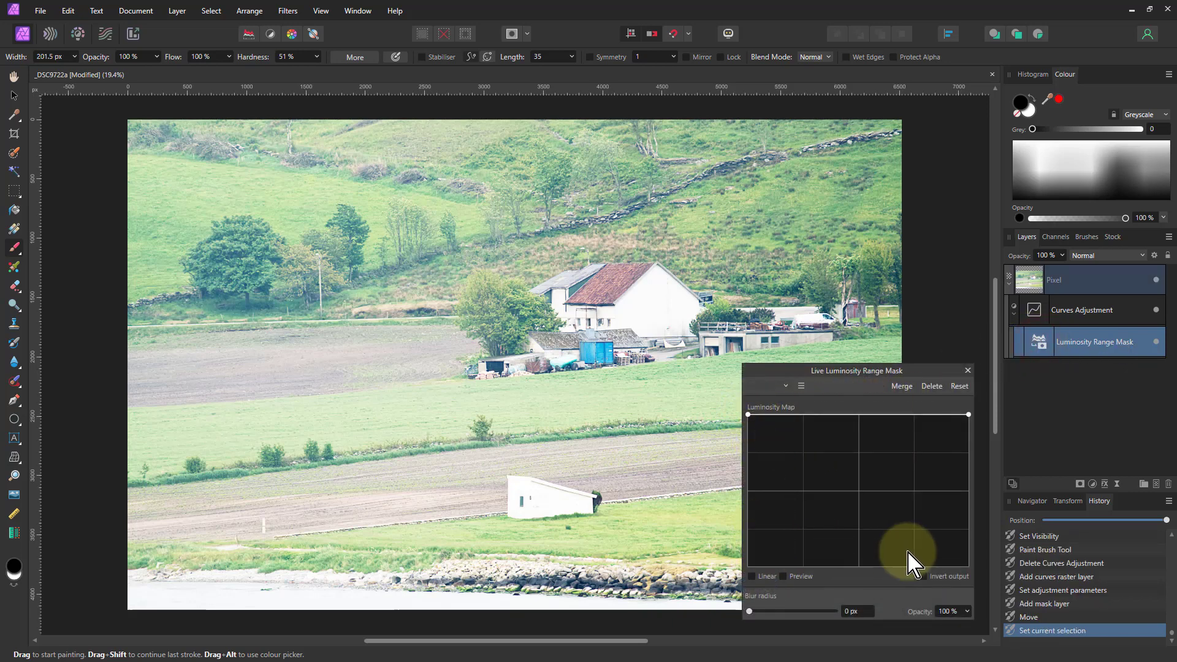
{"action": "mouse_move", "coordinate": [748, 418]}
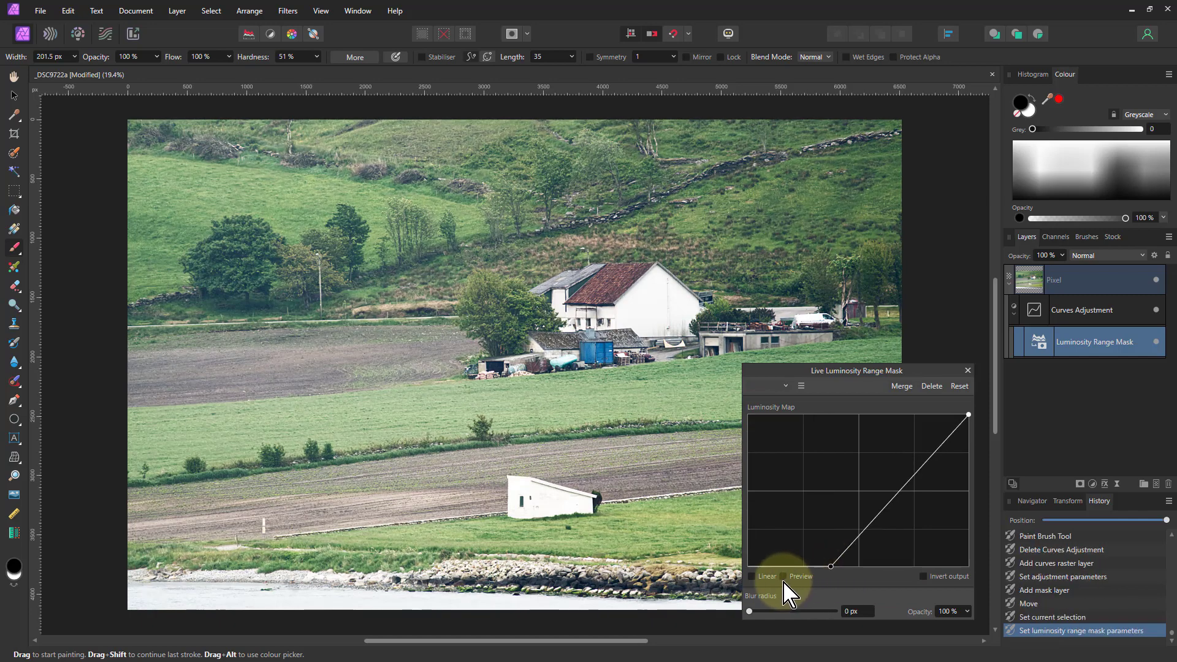
{"action": "left_click", "coordinate": [783, 576]}
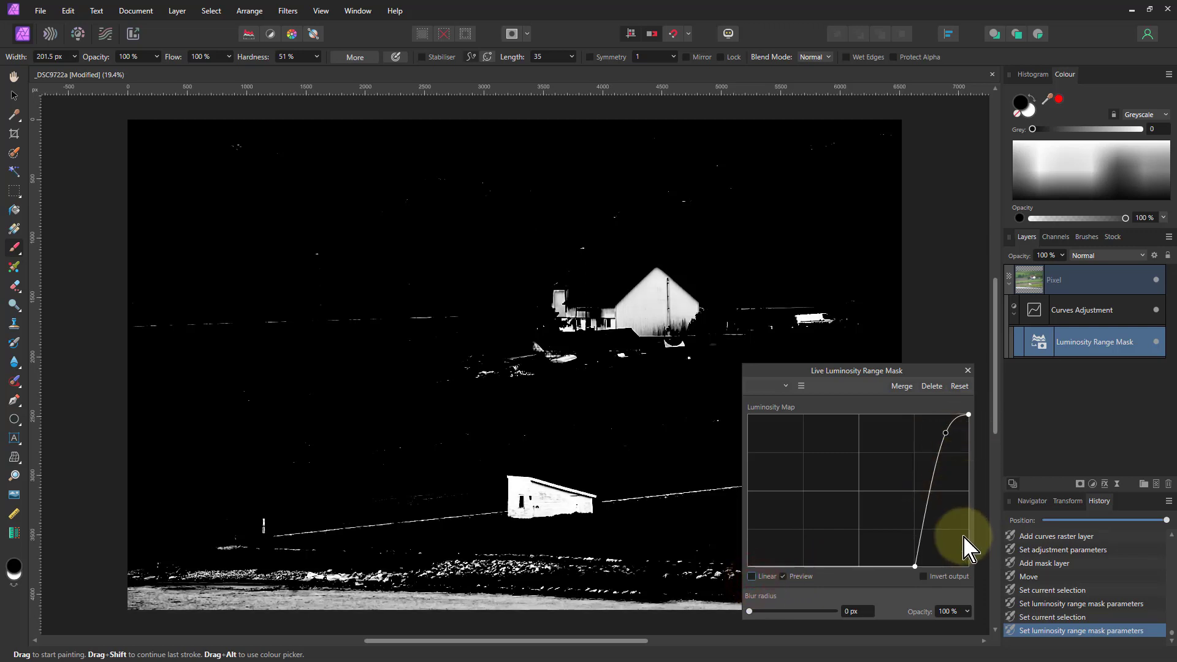
{"action": "mouse_move", "coordinate": [682, 424]}
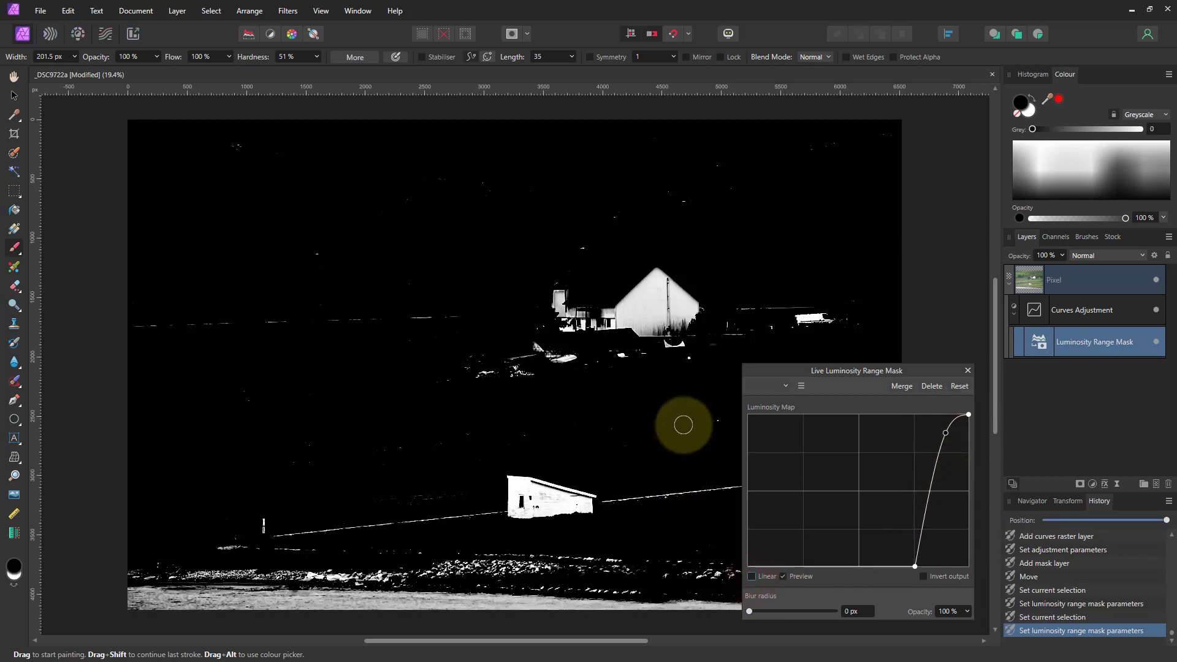
{"action": "mouse_move", "coordinate": [695, 400]}
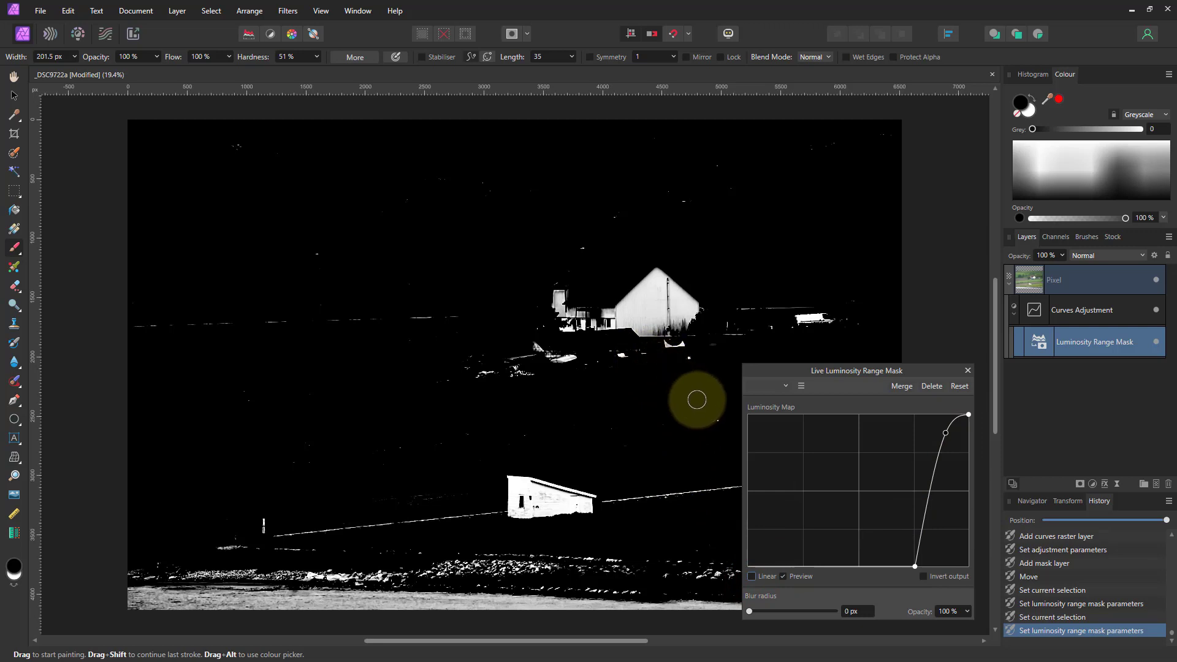
{"action": "mouse_move", "coordinate": [563, 356]}
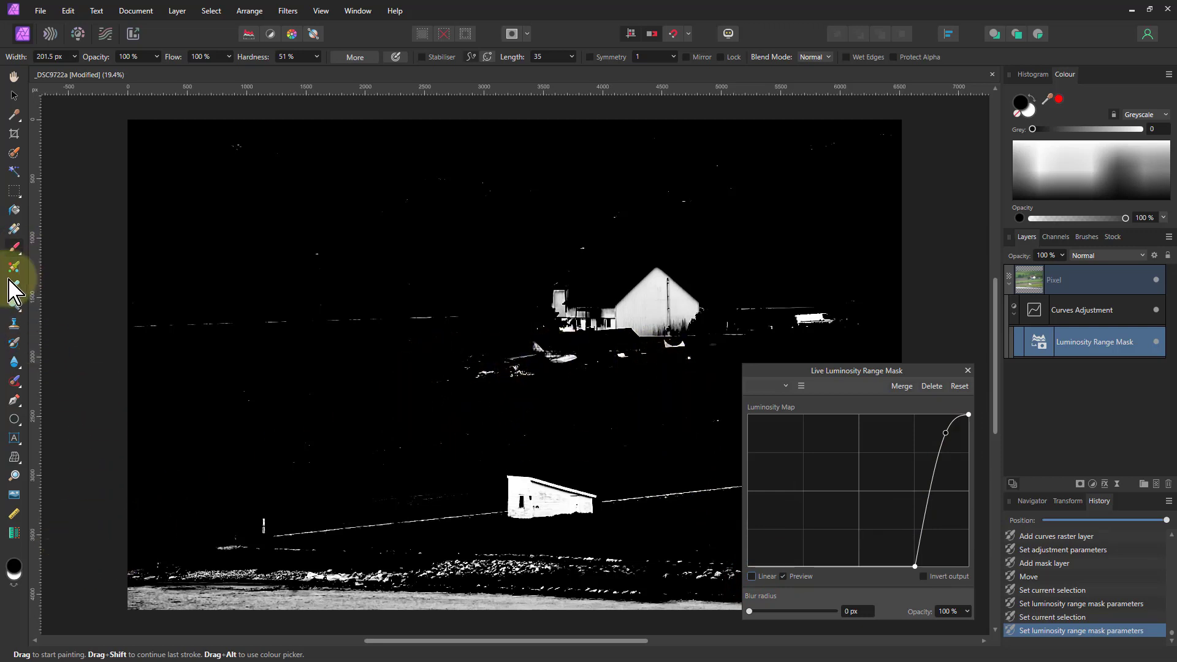
{"action": "mouse_move", "coordinate": [1053, 347]}
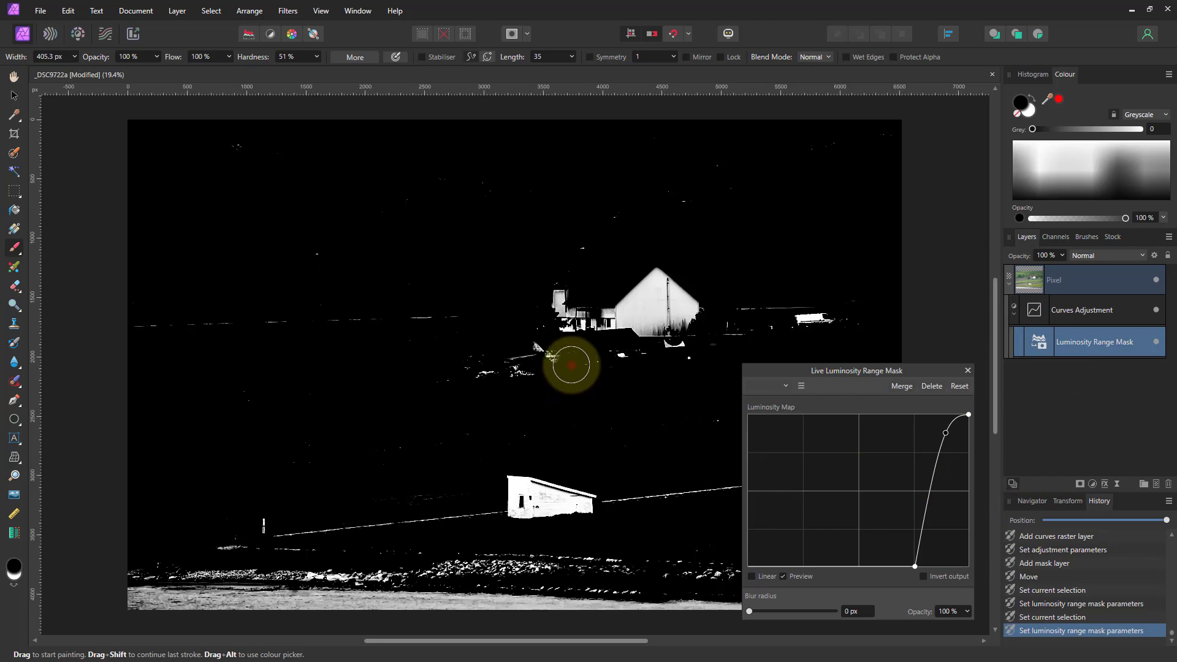
{"action": "mouse_move", "coordinate": [460, 320]}
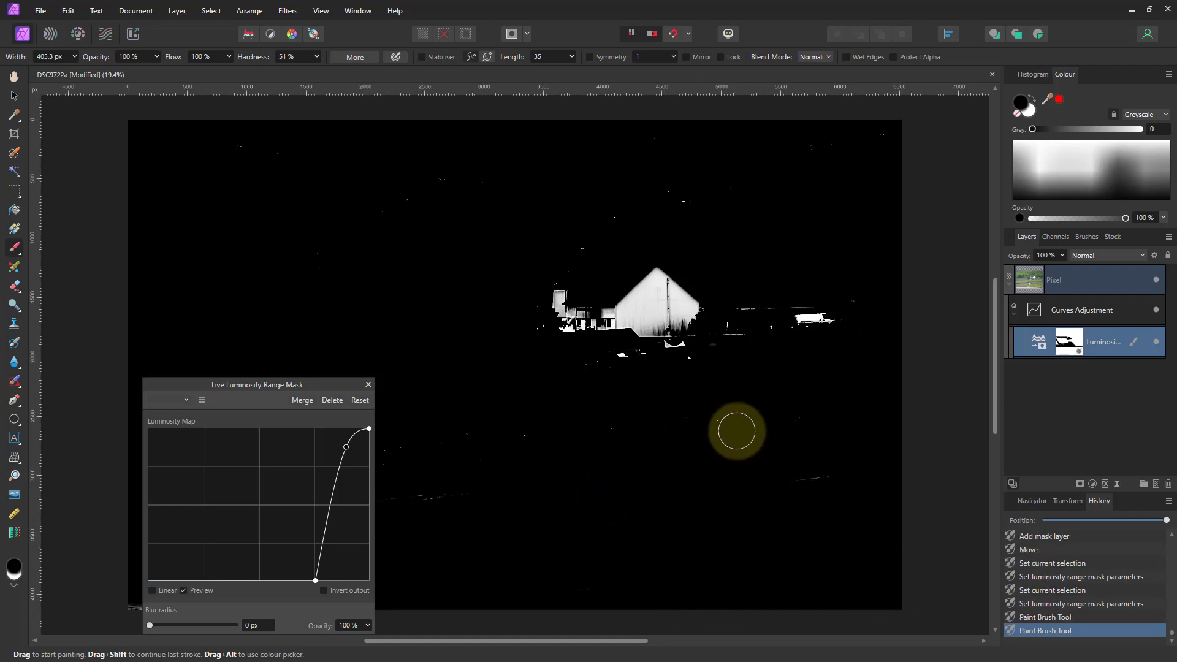
{"action": "mouse_move", "coordinate": [601, 367]}
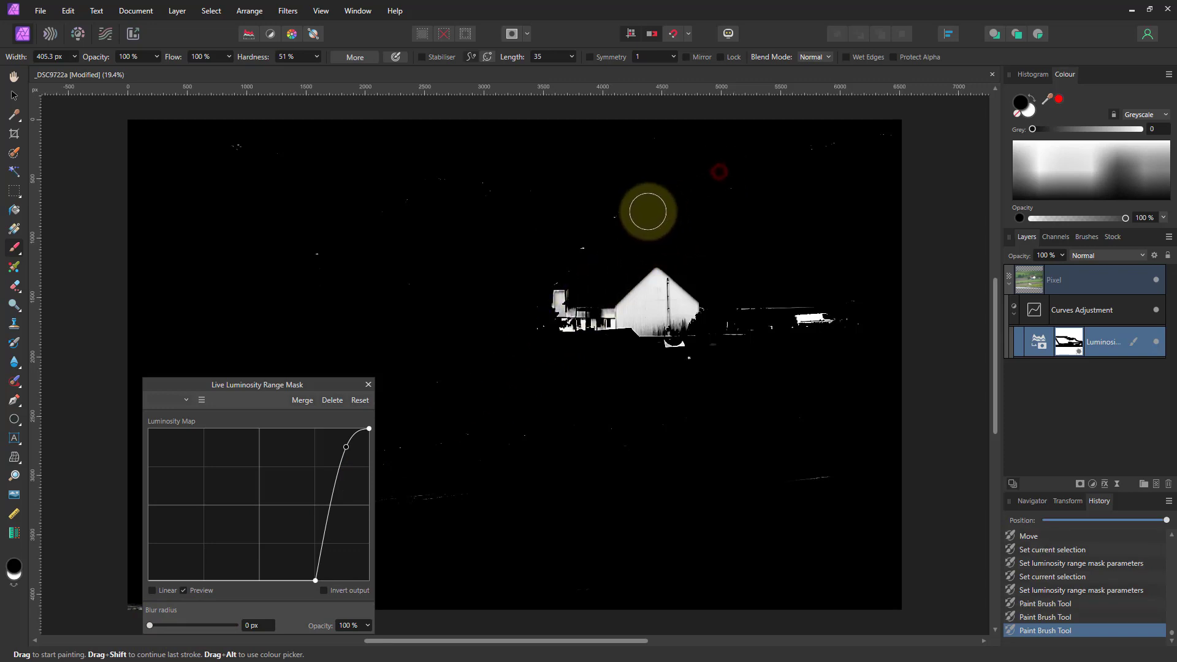
{"action": "mouse_move", "coordinate": [320, 259]}
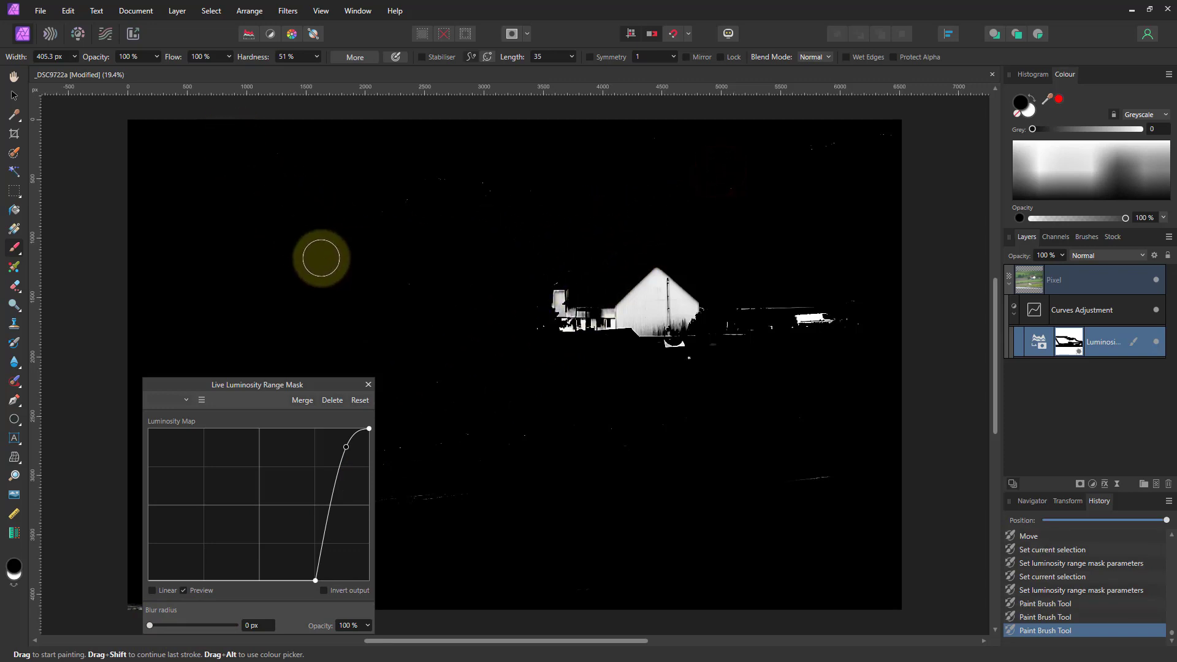
{"action": "mouse_move", "coordinate": [858, 531]}
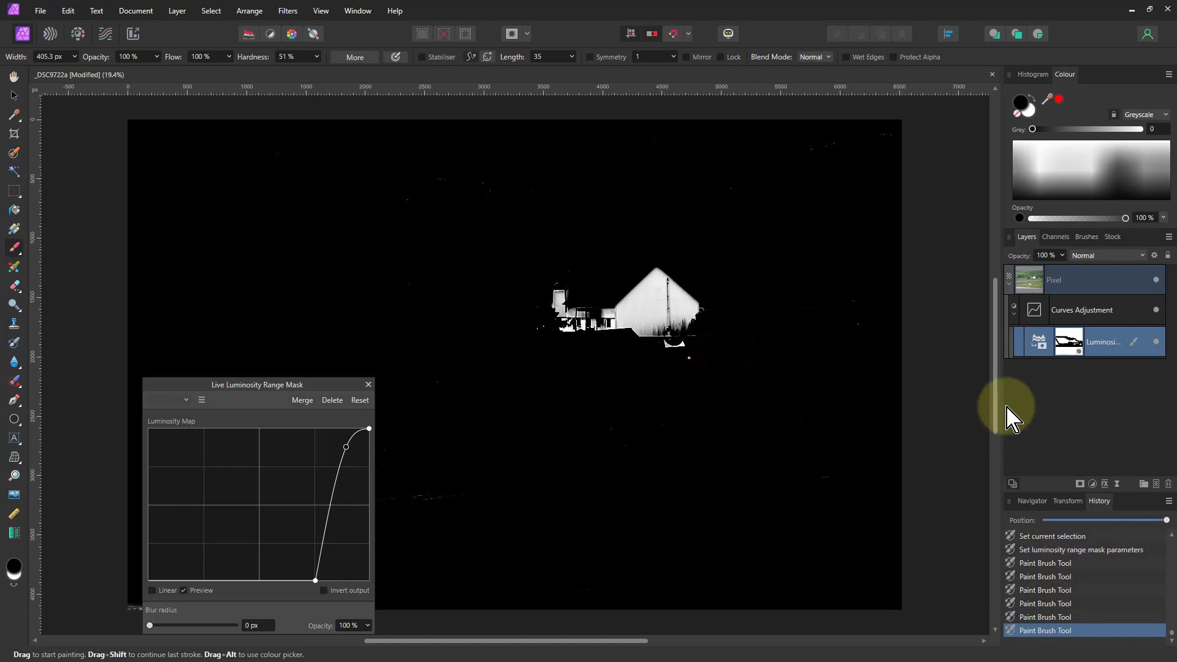
Step: Turn off the mask preview and reopen the Curves adjustment settings for fine-tuning
{"action": "left_click", "coordinate": [185, 591]}
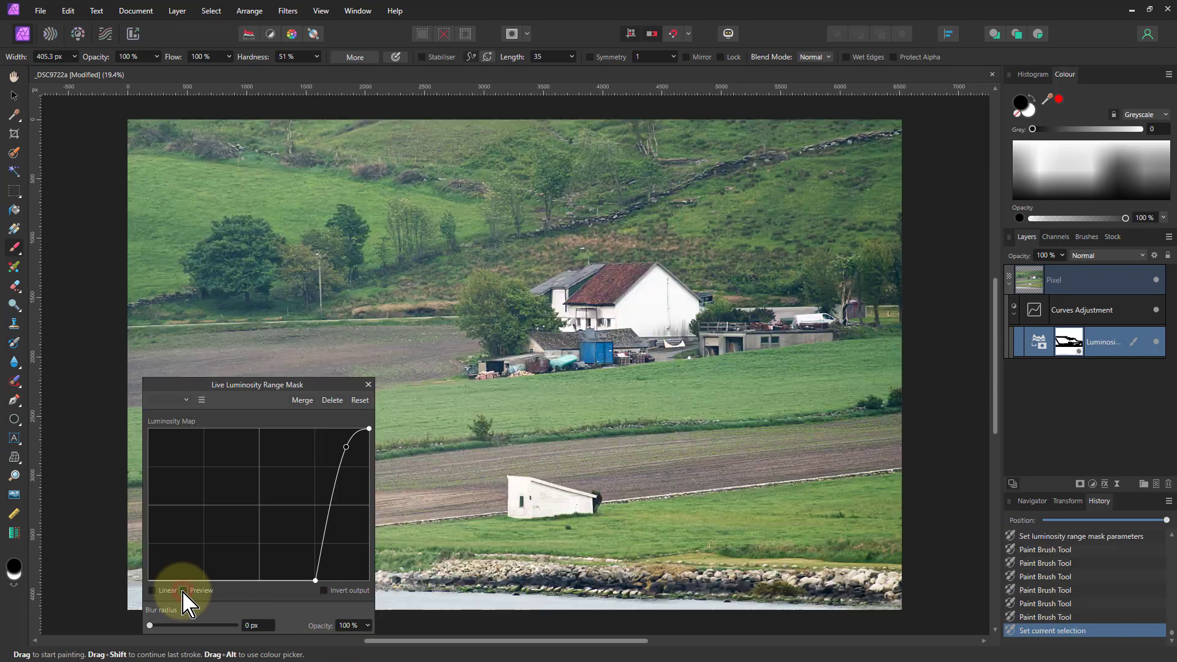
{"action": "left_click", "coordinate": [182, 590]}
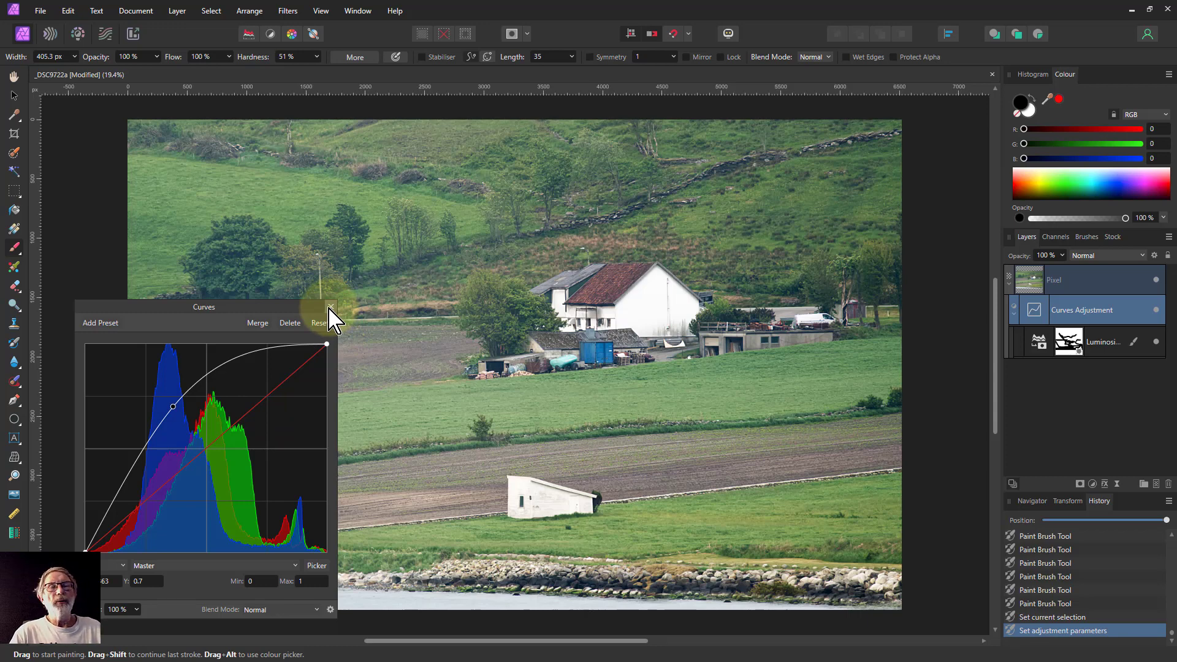
{"action": "mouse_move", "coordinate": [334, 278]}
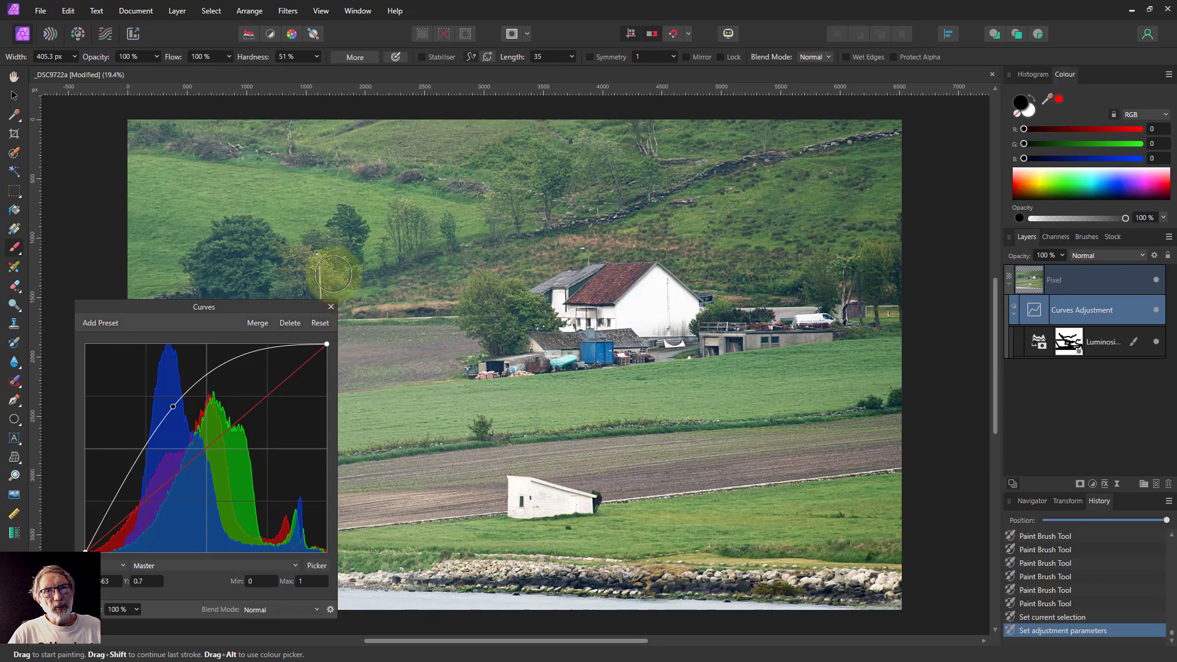